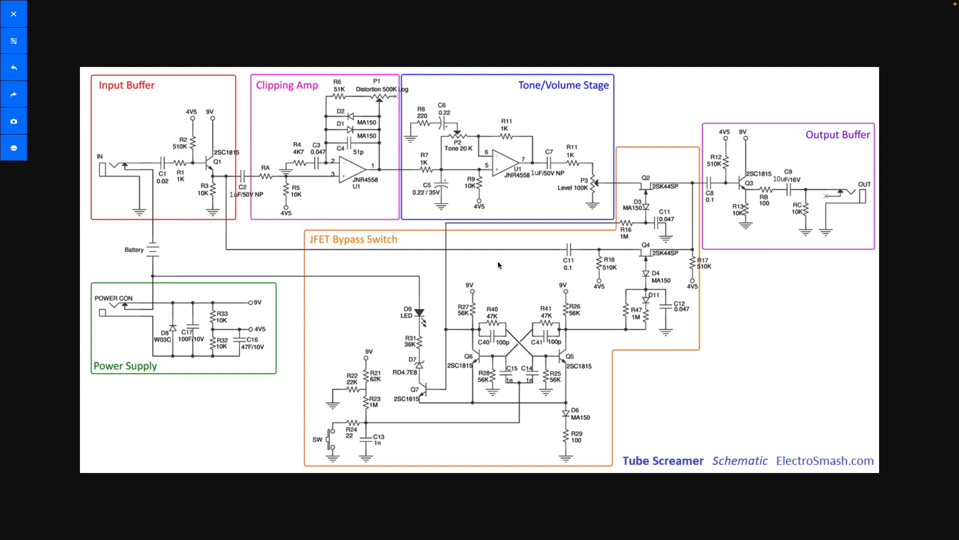
pyautogui.moveTo(409, 175)
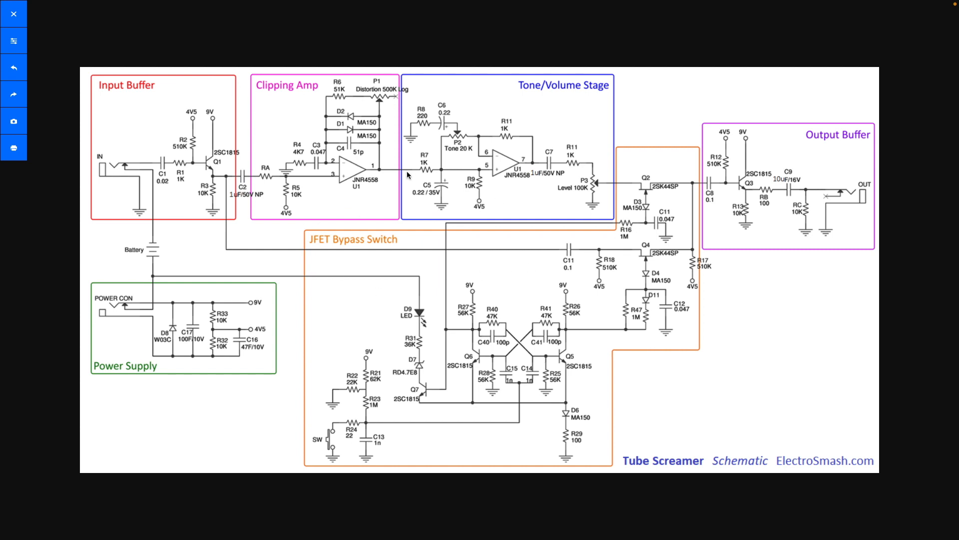
pyautogui.moveTo(707, 109)
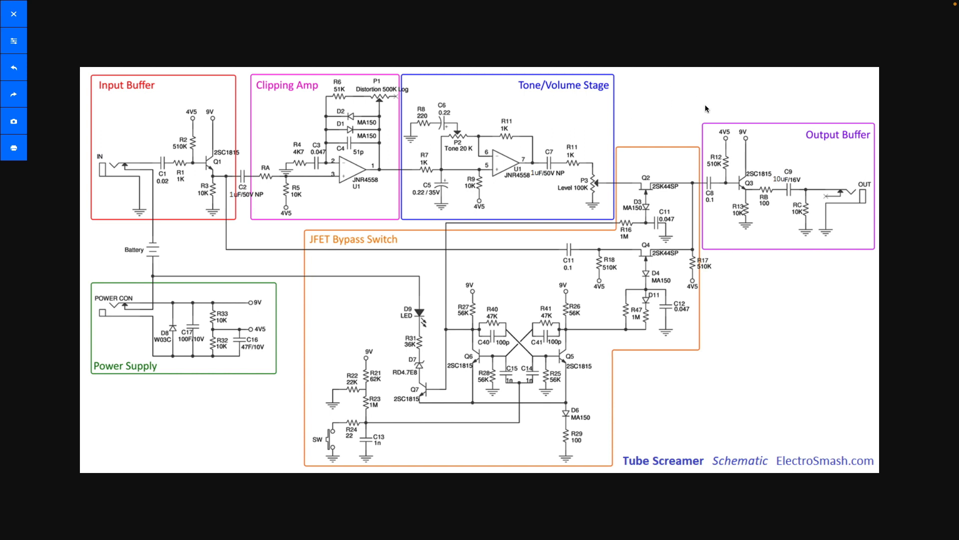
pyautogui.moveTo(771, 84)
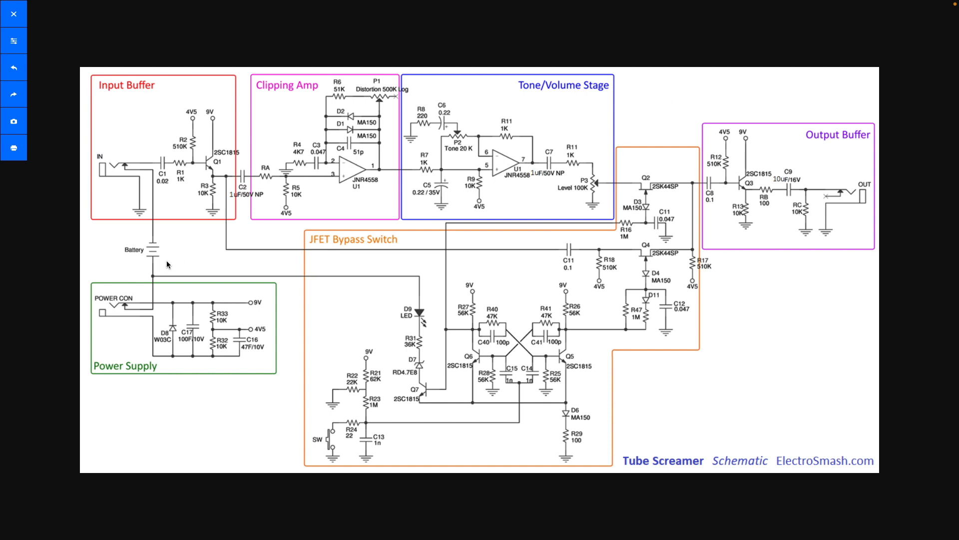
pyautogui.moveTo(202, 166)
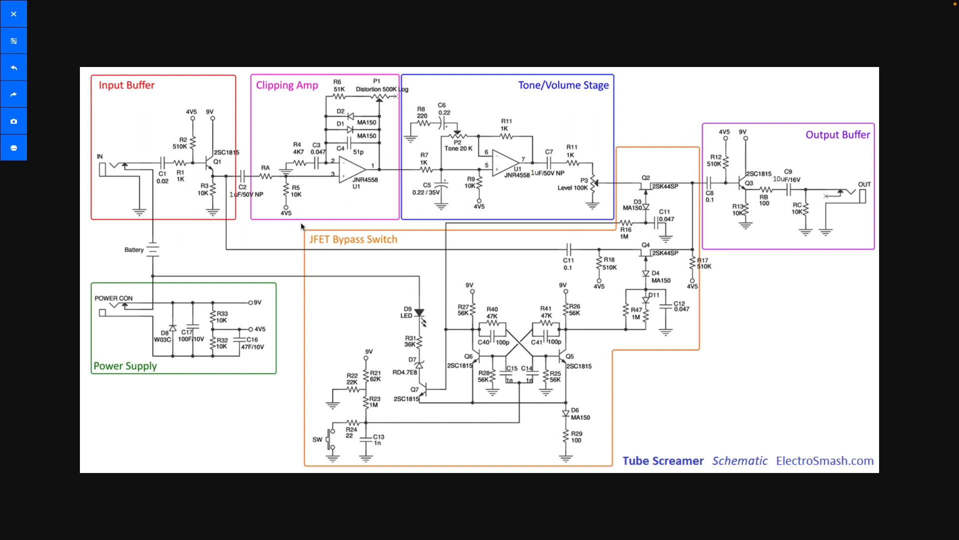
pyautogui.moveTo(845, 468)
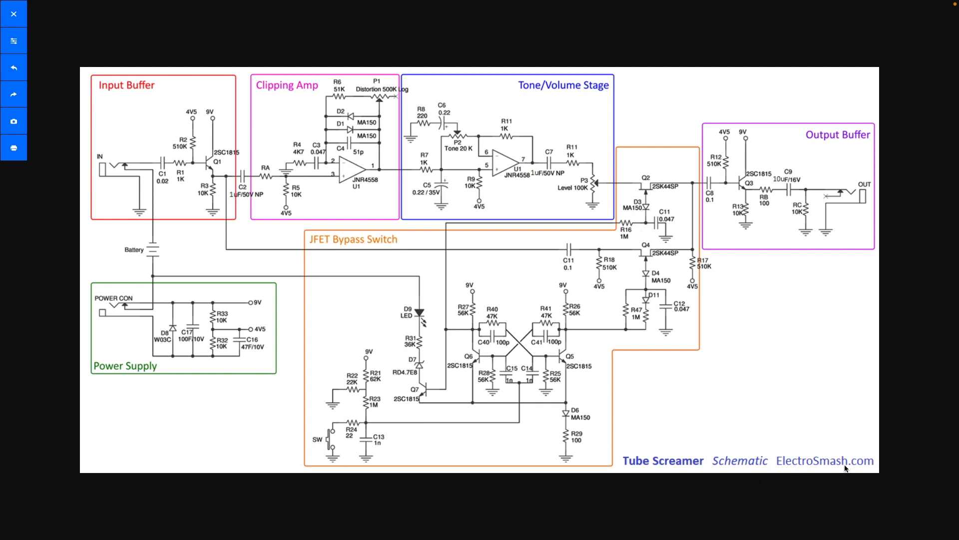
pyautogui.moveTo(836, 468)
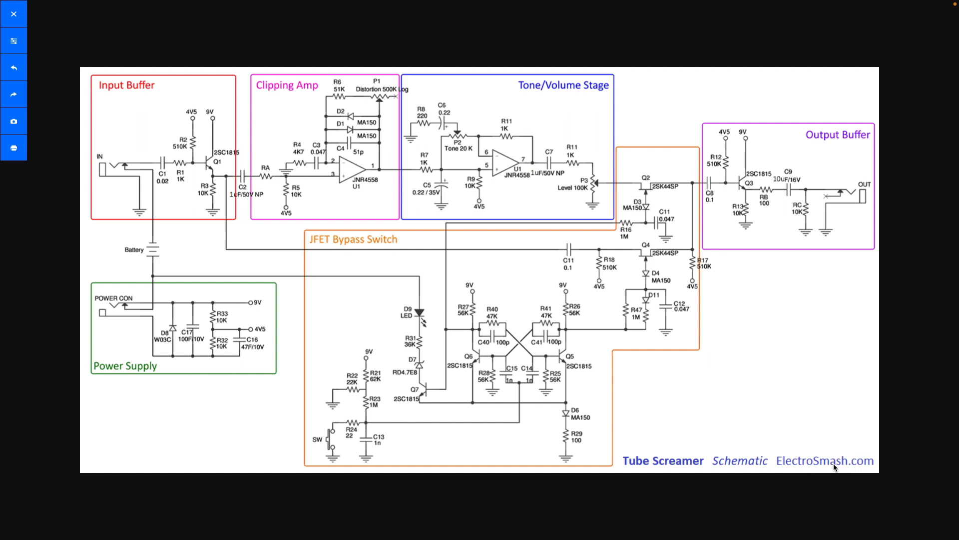
pyautogui.moveTo(619, 364)
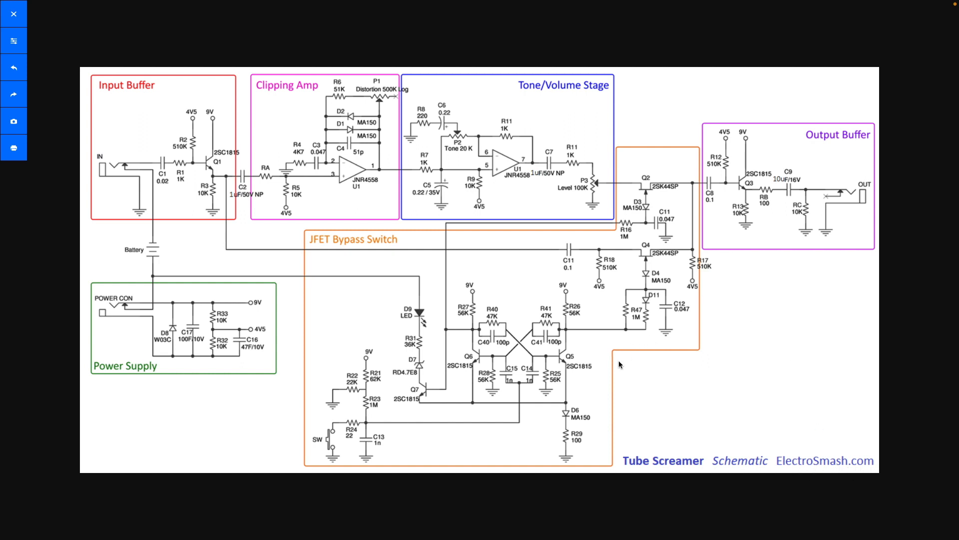
pyautogui.moveTo(865, 471)
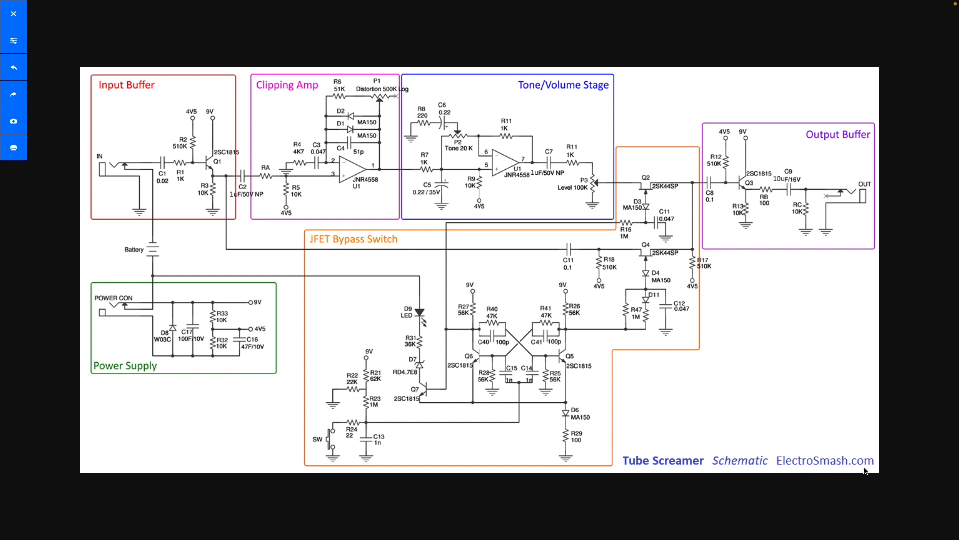
pyautogui.moveTo(606, 477)
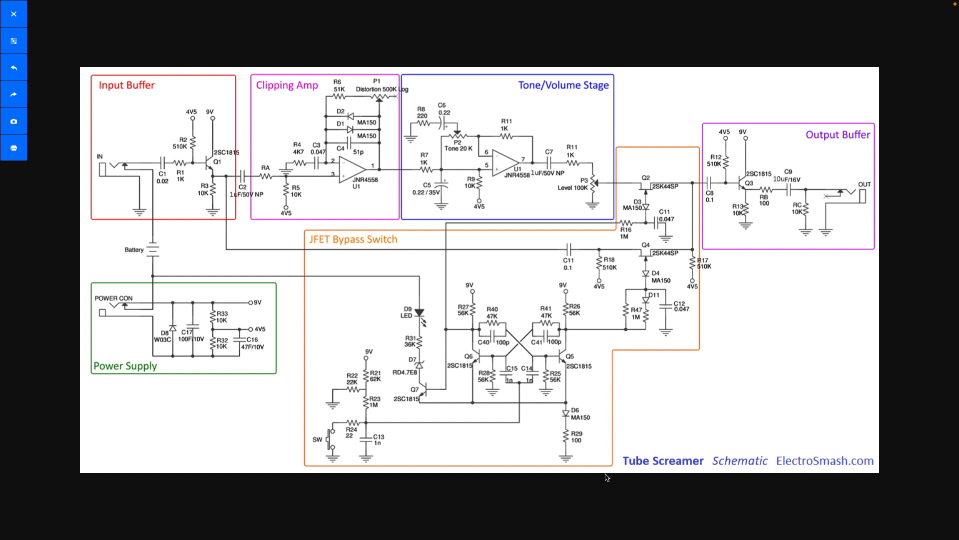
pyautogui.moveTo(633, 230)
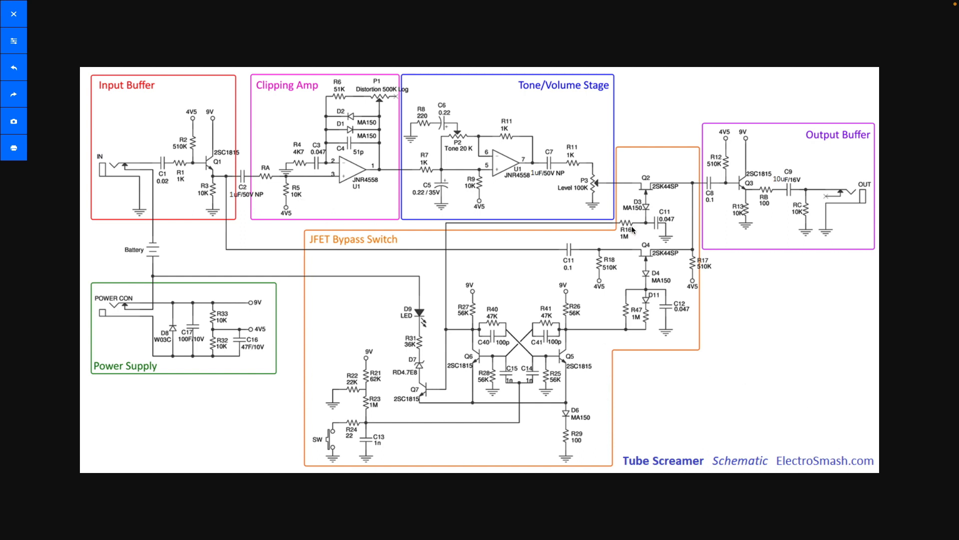
pyautogui.moveTo(419, 242)
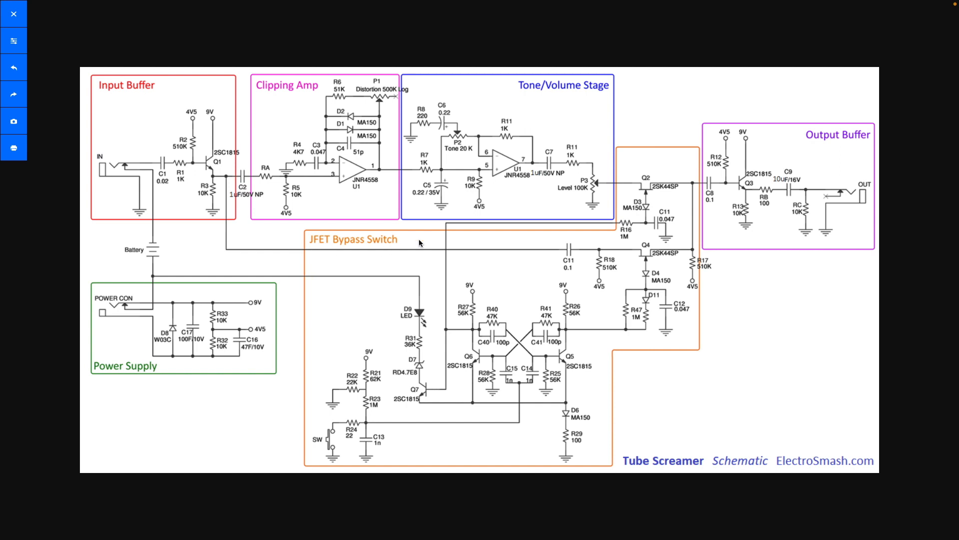
pyautogui.moveTo(322, 251)
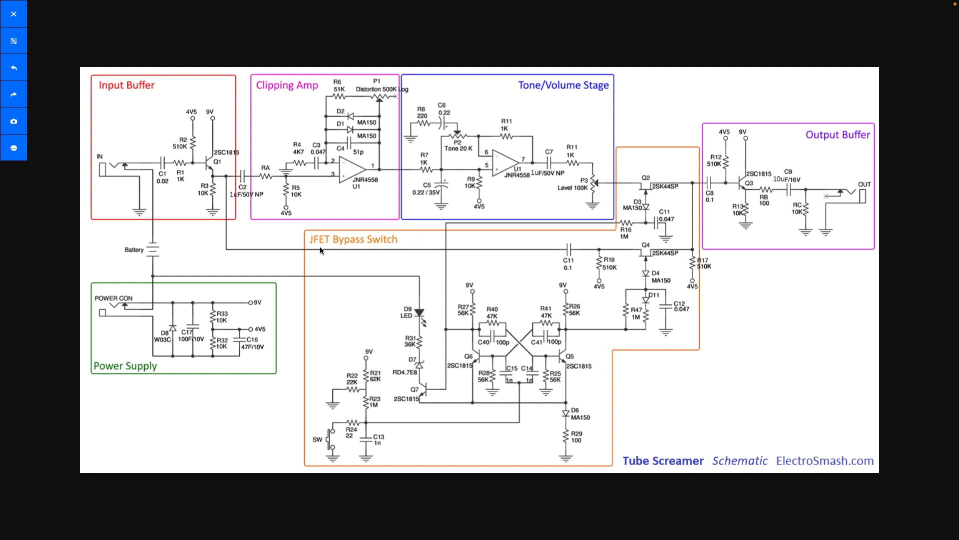
pyautogui.moveTo(316, 253)
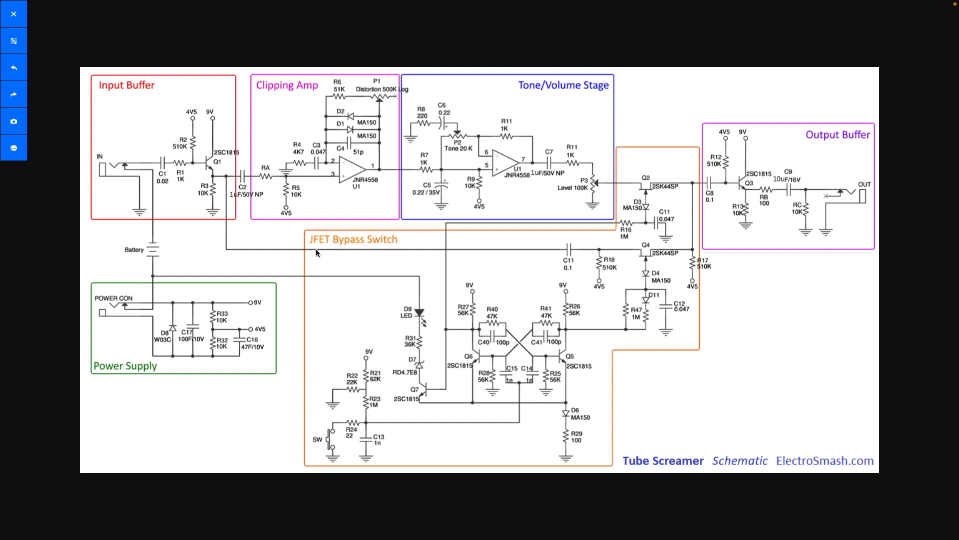
pyautogui.moveTo(645, 292)
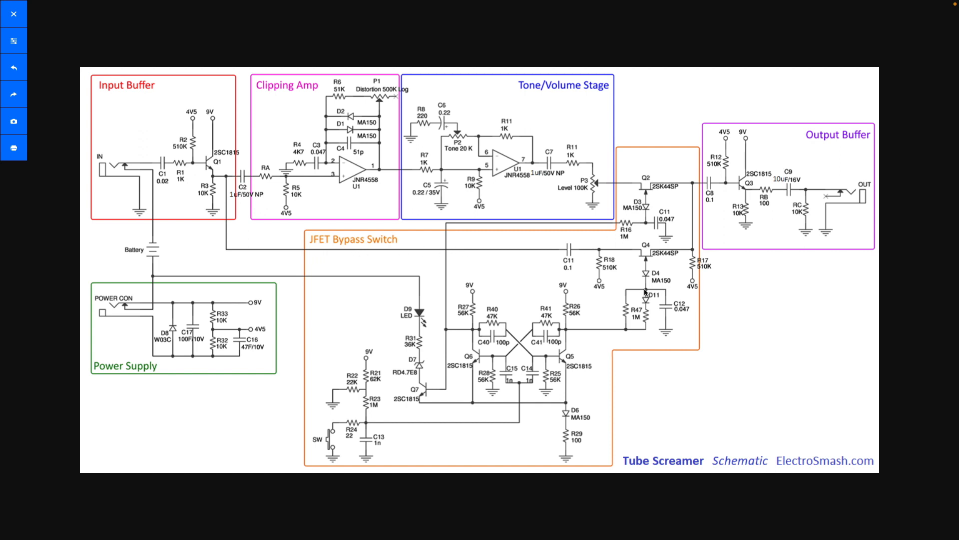
pyautogui.moveTo(593, 261)
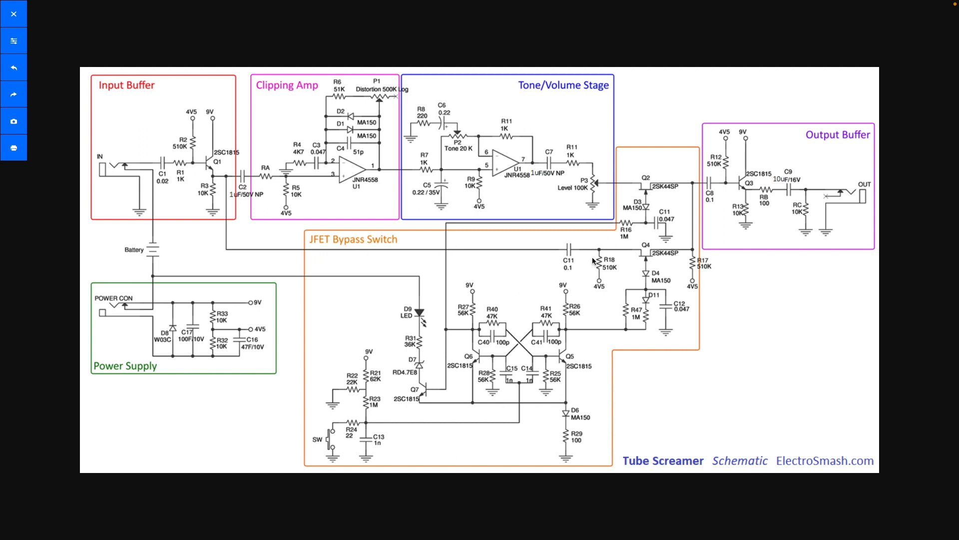
pyautogui.moveTo(668, 185)
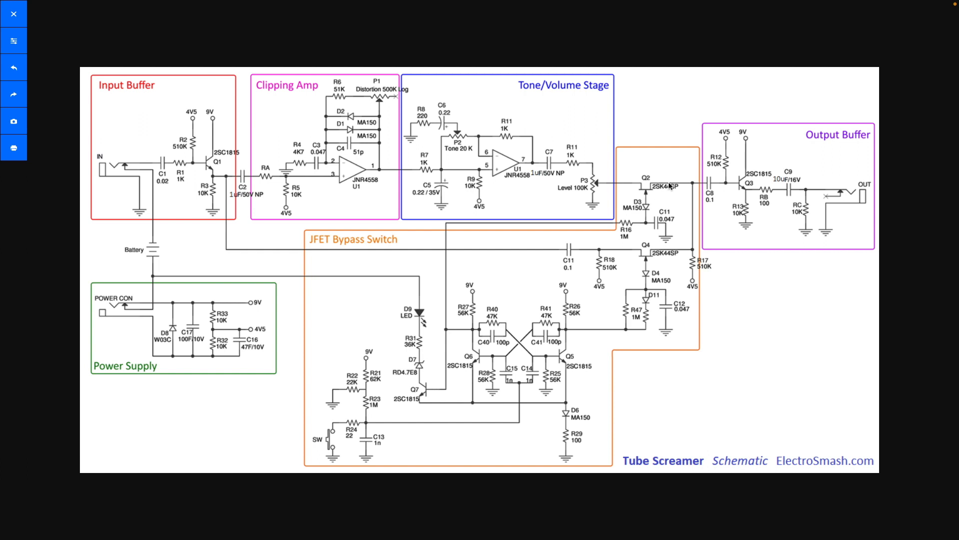
pyautogui.moveTo(644, 215)
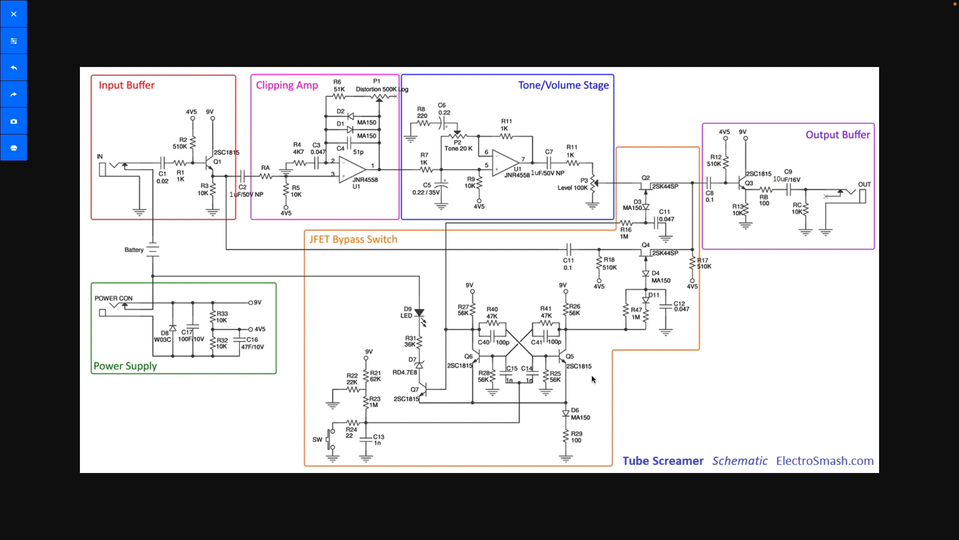
pyautogui.moveTo(336, 276)
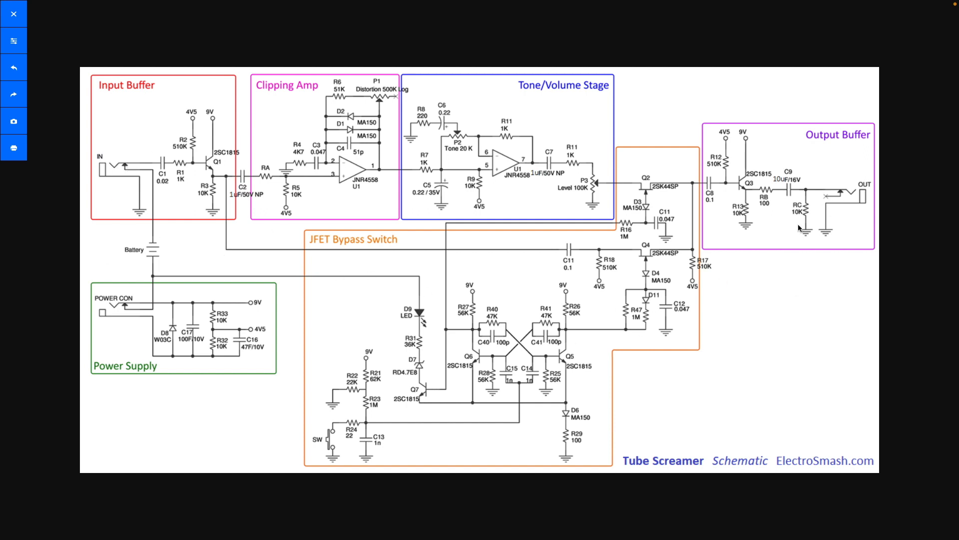
pyautogui.moveTo(451, 371)
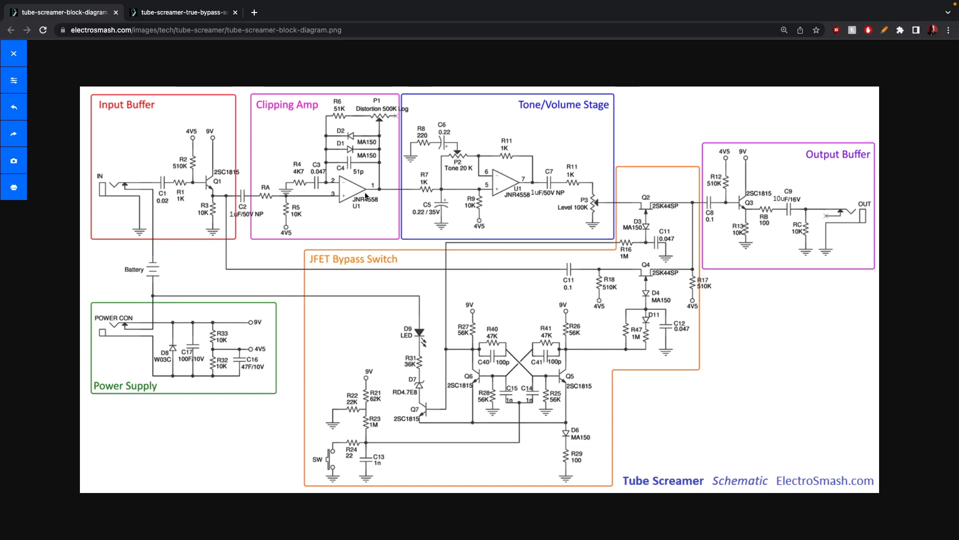
# Switch to the Tube Screamer True Bypass schematic browser tab
pyautogui.click(181, 12)
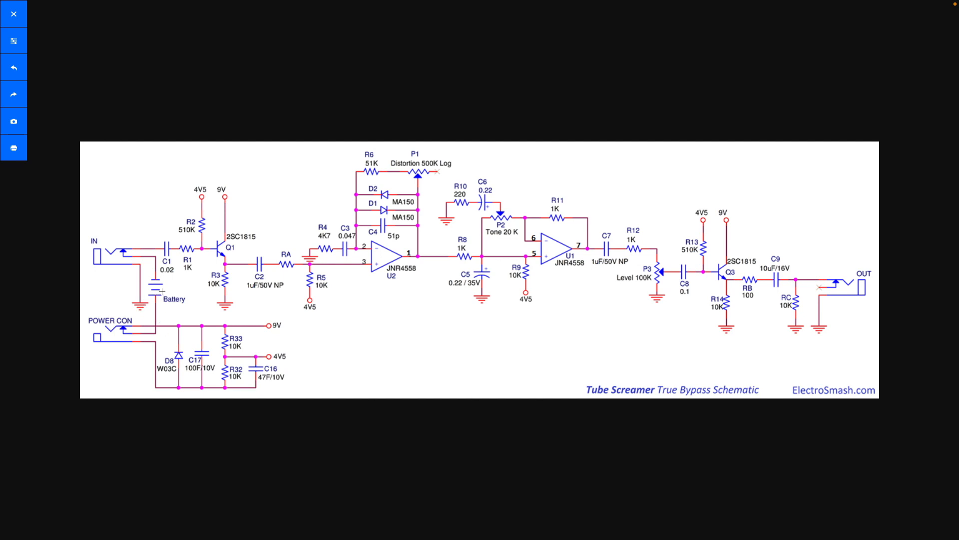
pyautogui.moveTo(163, 290)
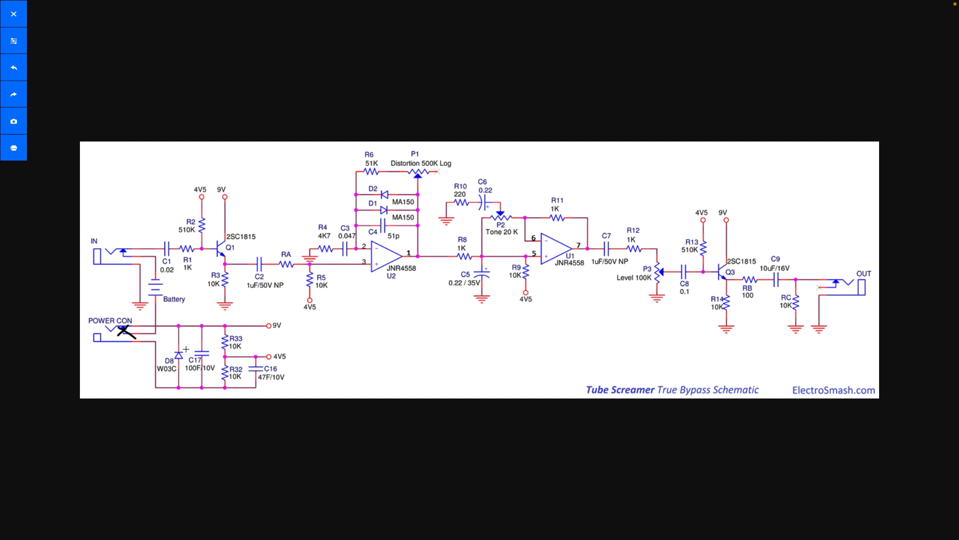
pyautogui.moveTo(186, 349)
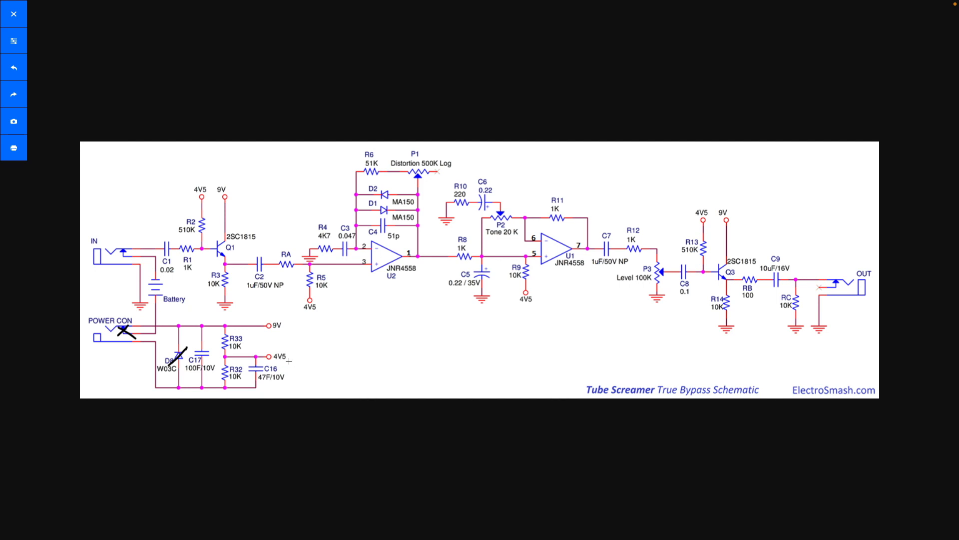
pyautogui.moveTo(313, 357)
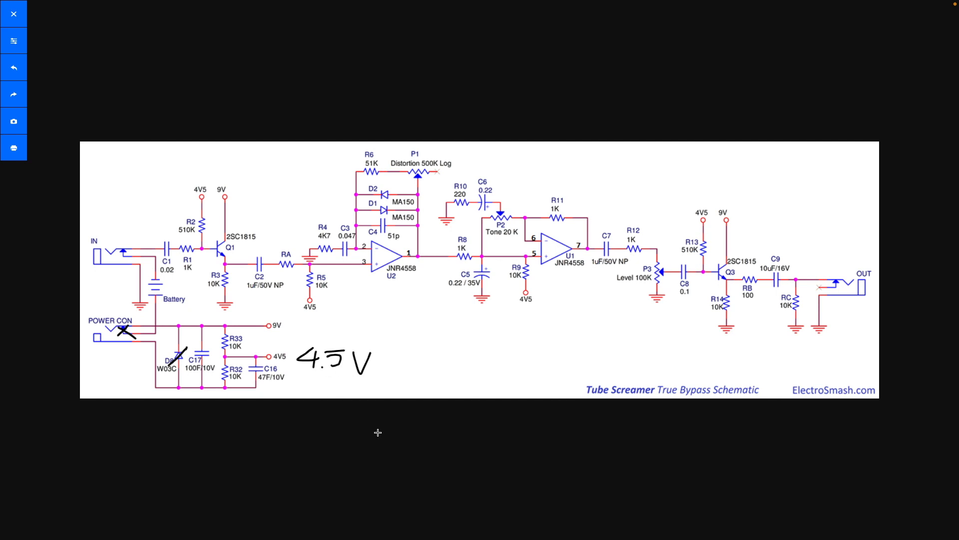
pyautogui.moveTo(396, 355)
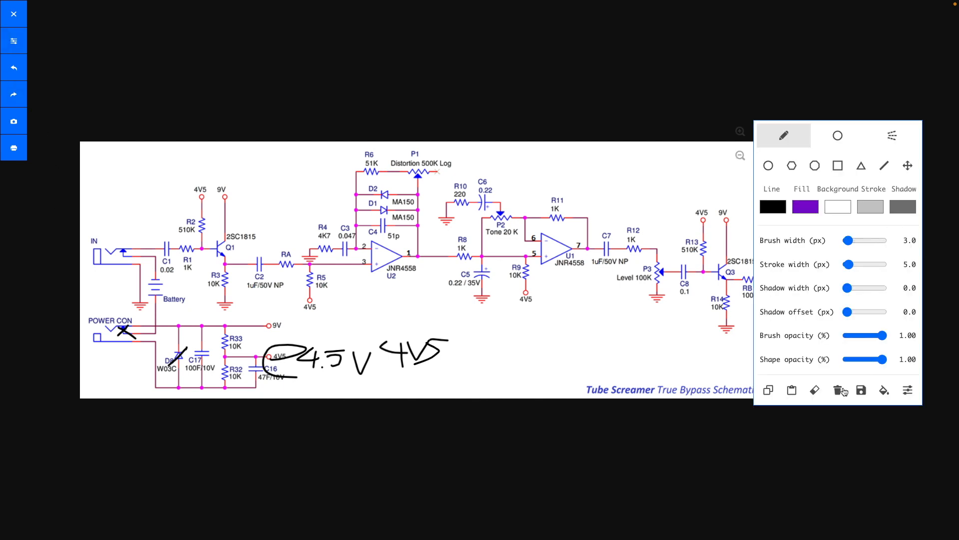
# Erase all handwritten marks, leaving the clean true bypass schematic
pyautogui.click(838, 390)
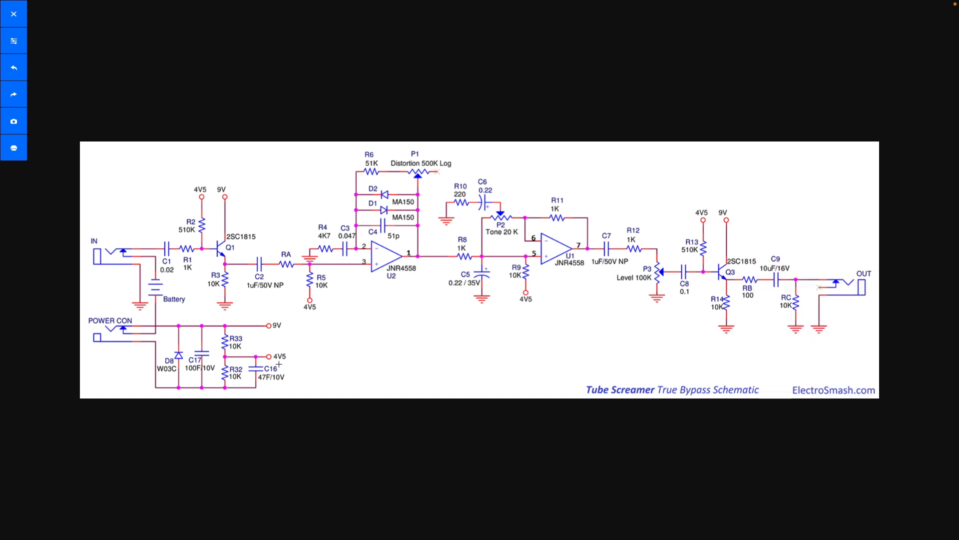
pyautogui.moveTo(316, 342)
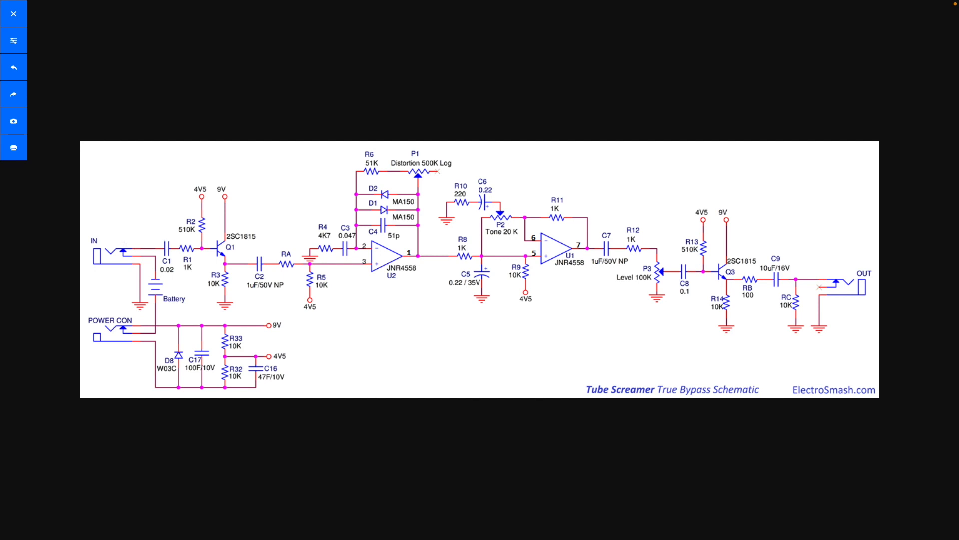
pyautogui.moveTo(163, 243)
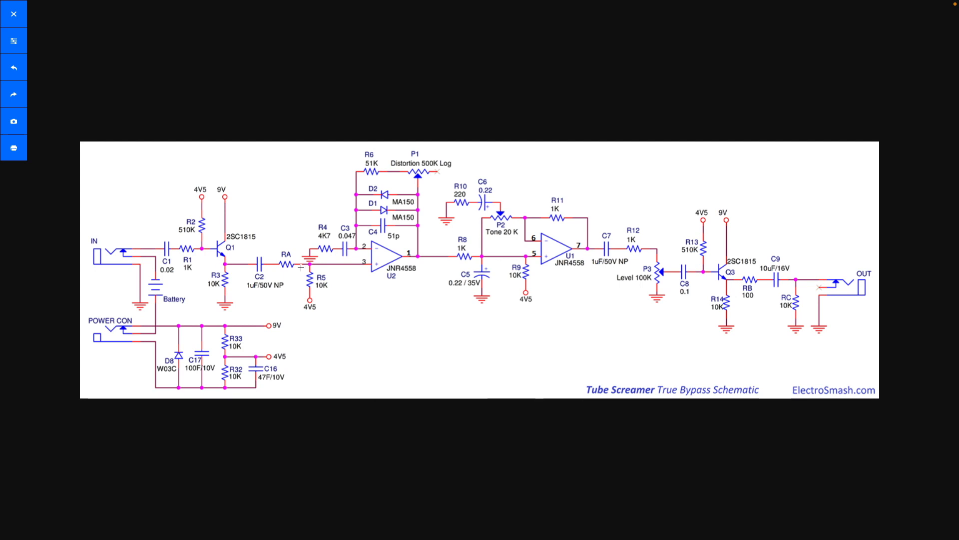
# Handwrite the cutoff formula fc = 1/2πRC below the schematic with an arrow pointing at RC
pyautogui.moveTo(368, 319); pyautogui.dragTo(369, 346)
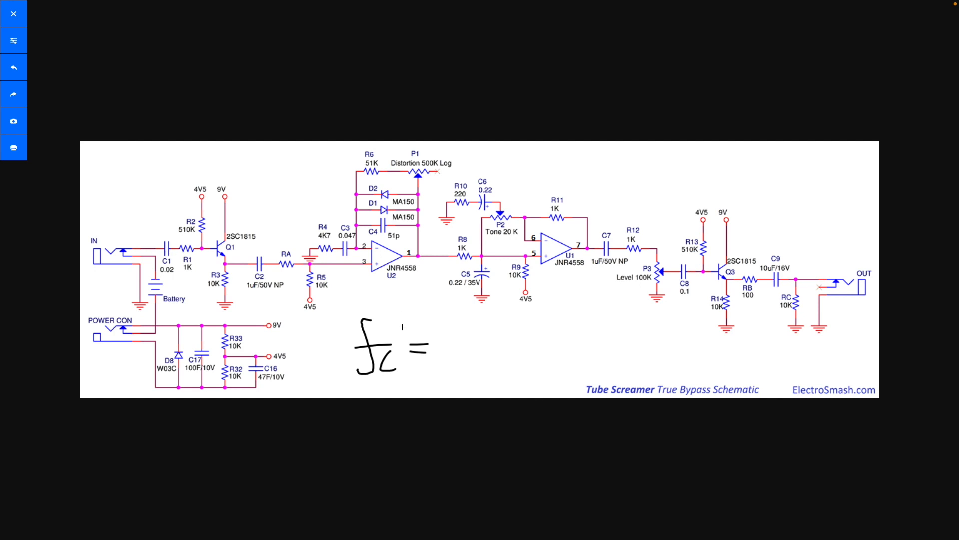
pyautogui.moveTo(440, 344); pyautogui.dragTo(486, 343)
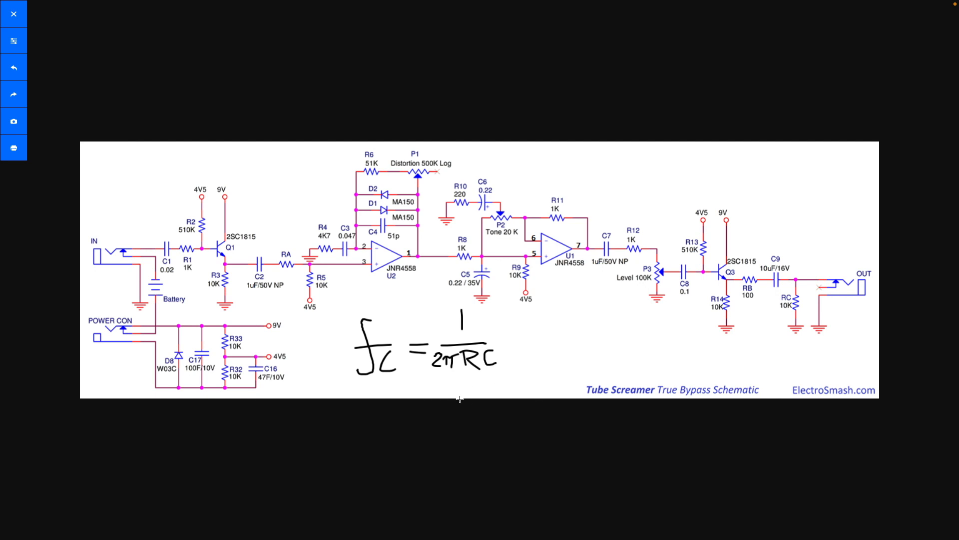
pyautogui.moveTo(458, 400); pyautogui.dragTo(471, 370)
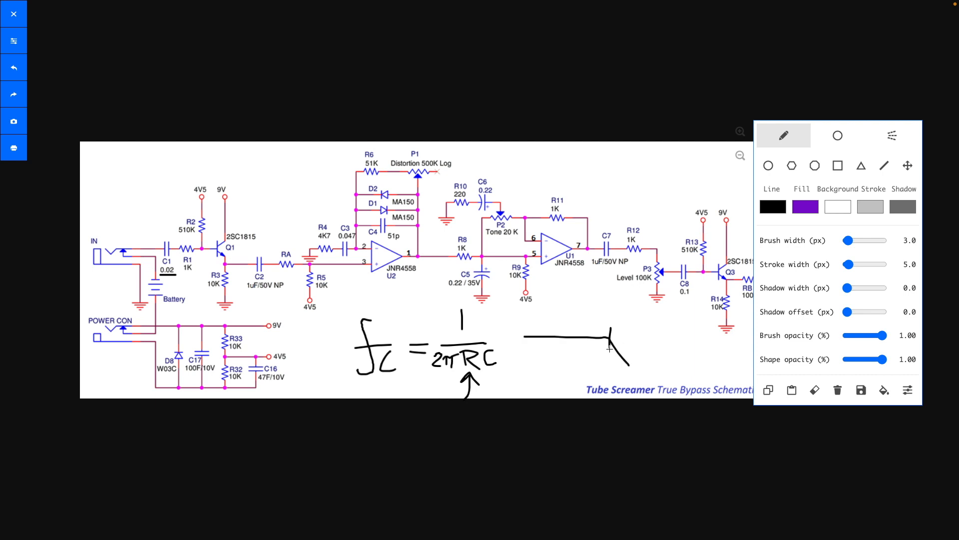
# Label the tick value on the drawn line and sketch a rising response curve to the right
pyautogui.moveTo(594, 321); pyautogui.dragTo(612, 306)
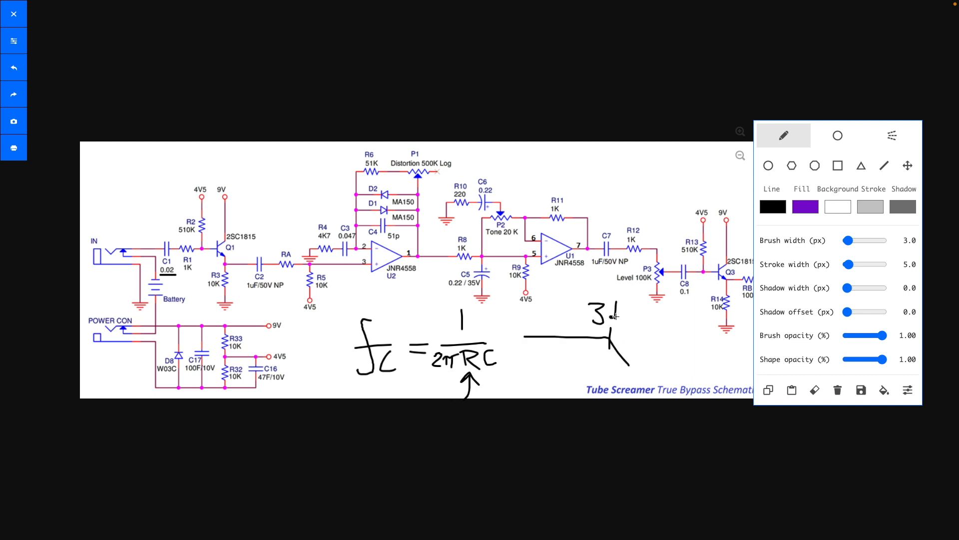
pyautogui.moveTo(618, 306); pyautogui.dragTo(643, 318)
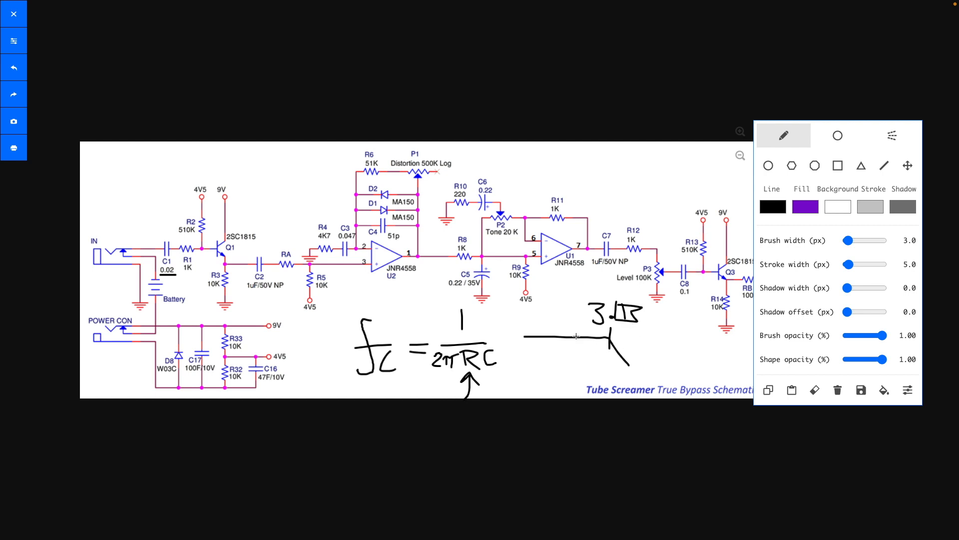
pyautogui.moveTo(659, 367); pyautogui.dragTo(710, 337)
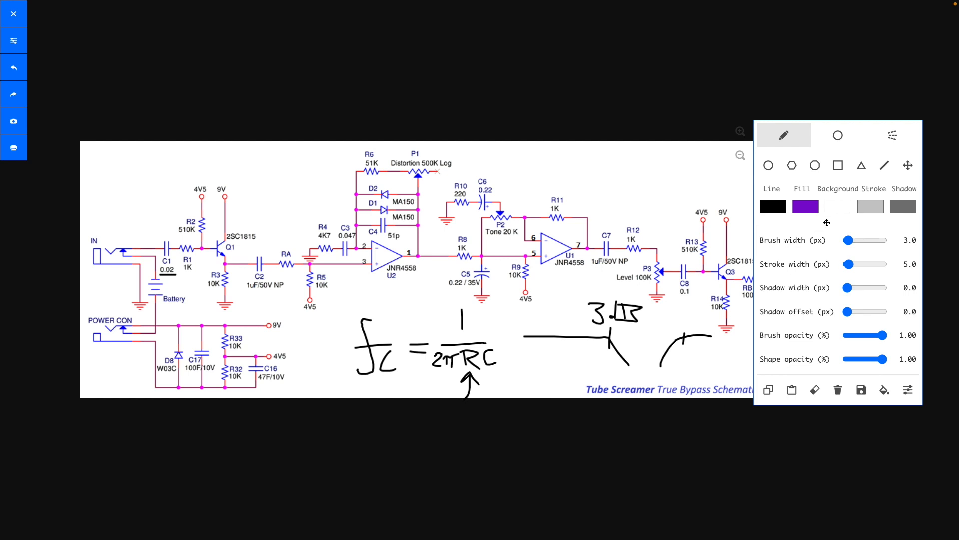
# Clear all drawings, erasing the formula and curve from the schematic
pyautogui.click(837, 389)
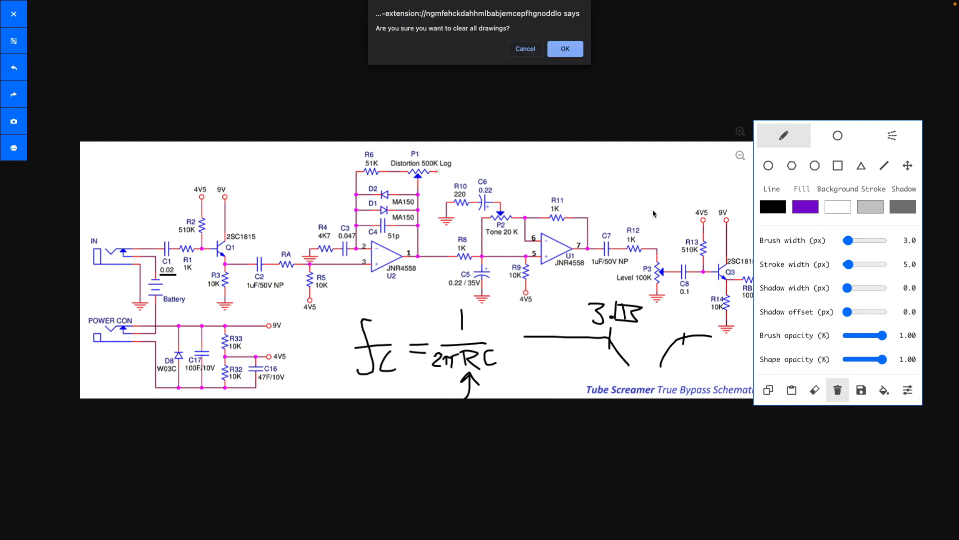
pyautogui.click(564, 49)
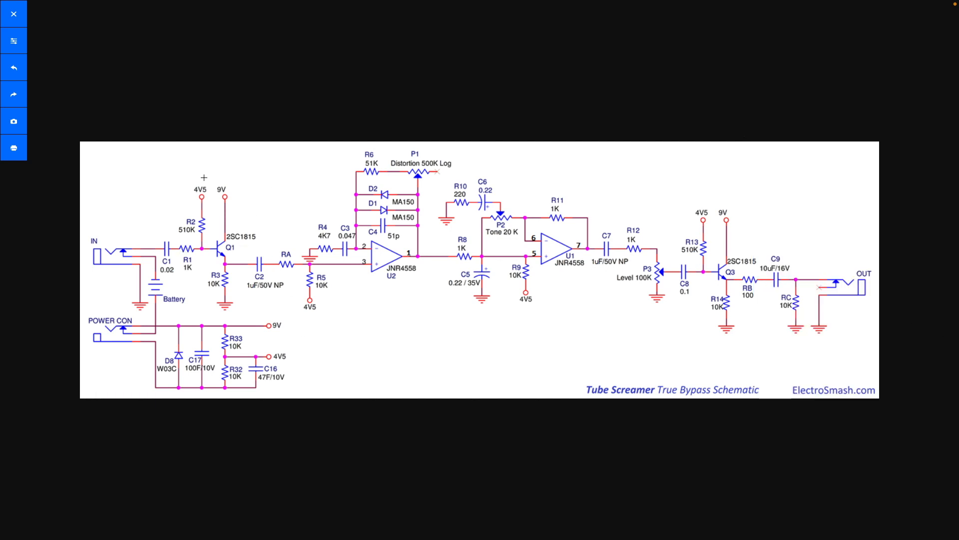
# Box the Q1 input stage by hand, then request clearing all drawings
pyautogui.moveTo(166, 175); pyautogui.dragTo(208, 314)
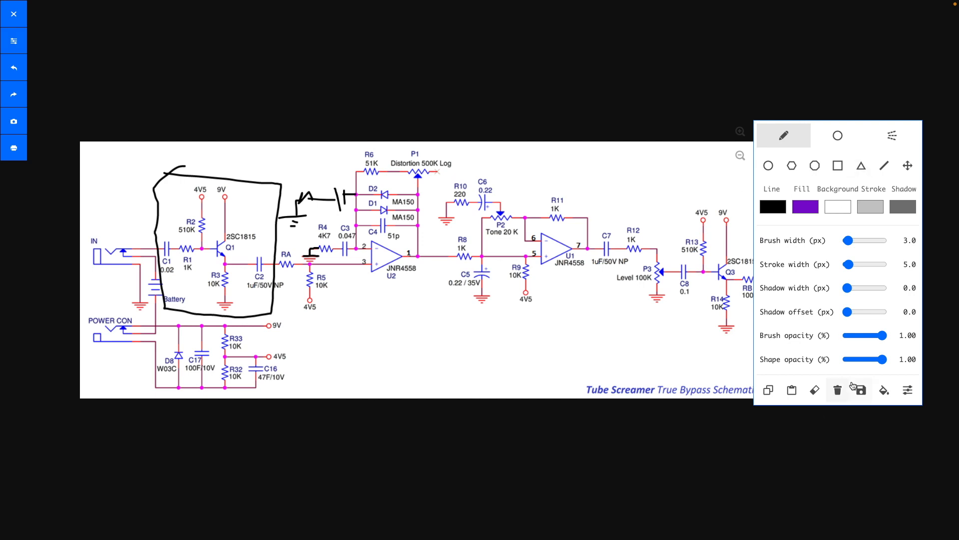
pyautogui.click(837, 390)
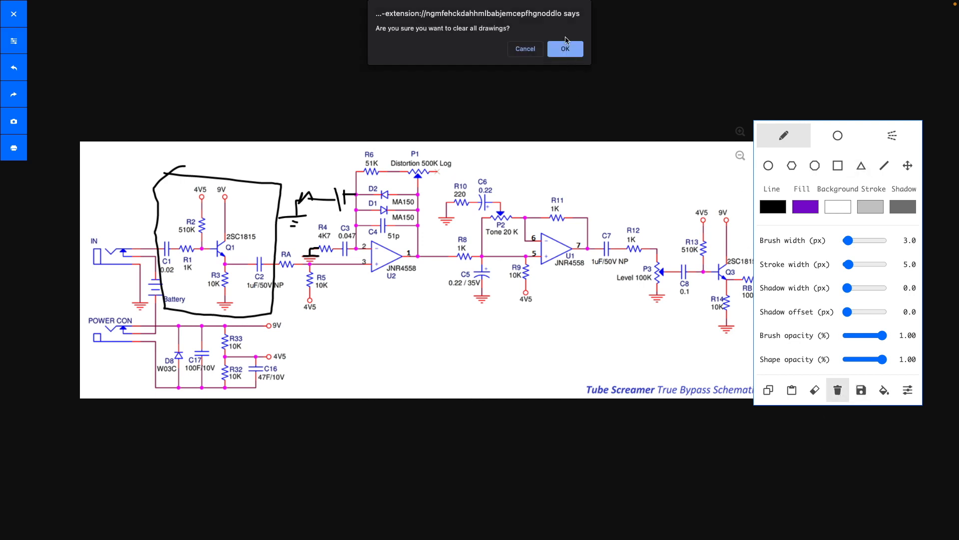
# Confirm the clear, then extend the op-amp feedback sketch with Rg and Rf below the schematic
pyautogui.click(564, 49)
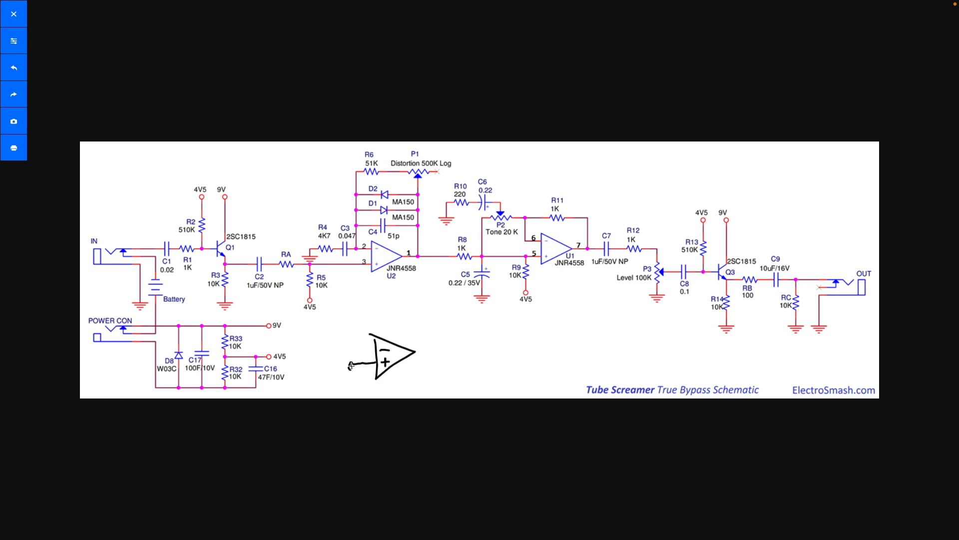
pyautogui.moveTo(341, 367)
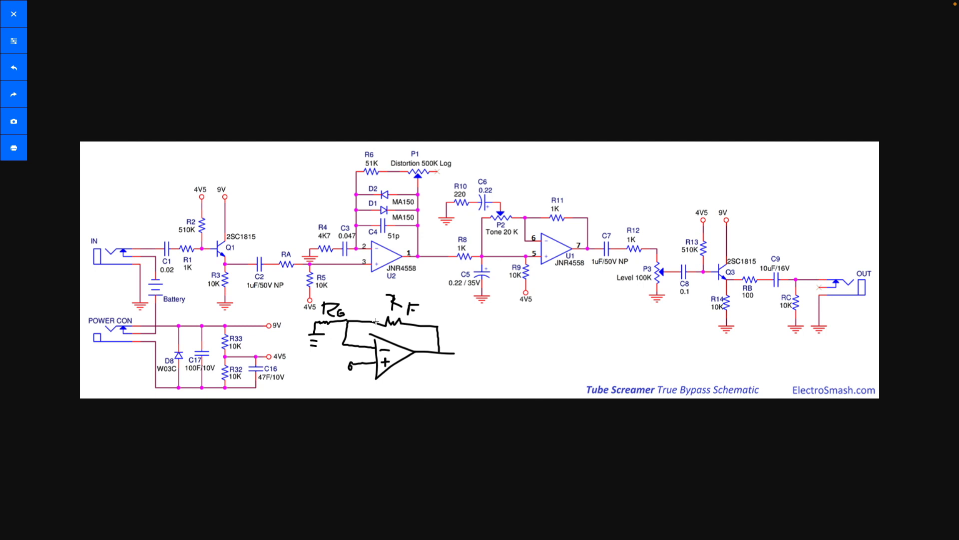
pyautogui.moveTo(453, 354); pyautogui.dragTo(471, 354)
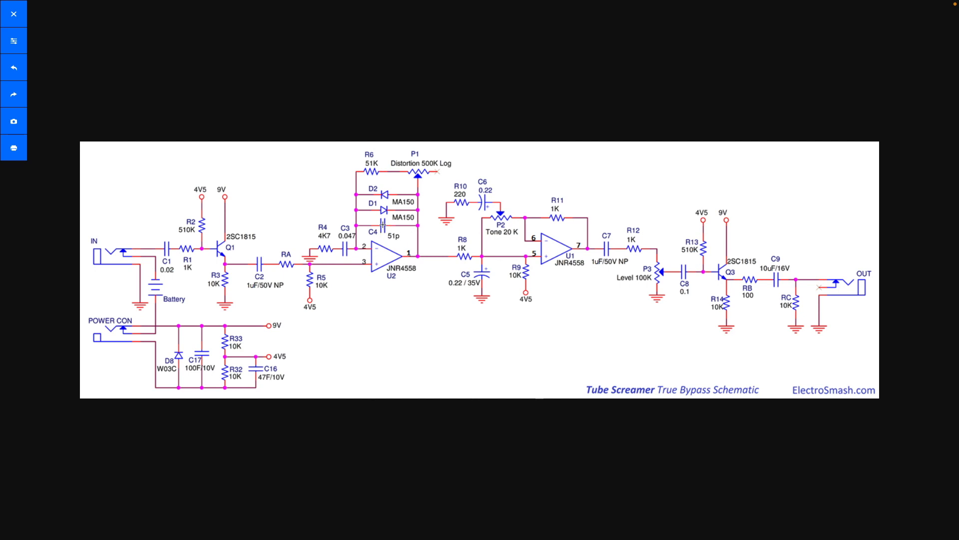
pyautogui.moveTo(365, 292)
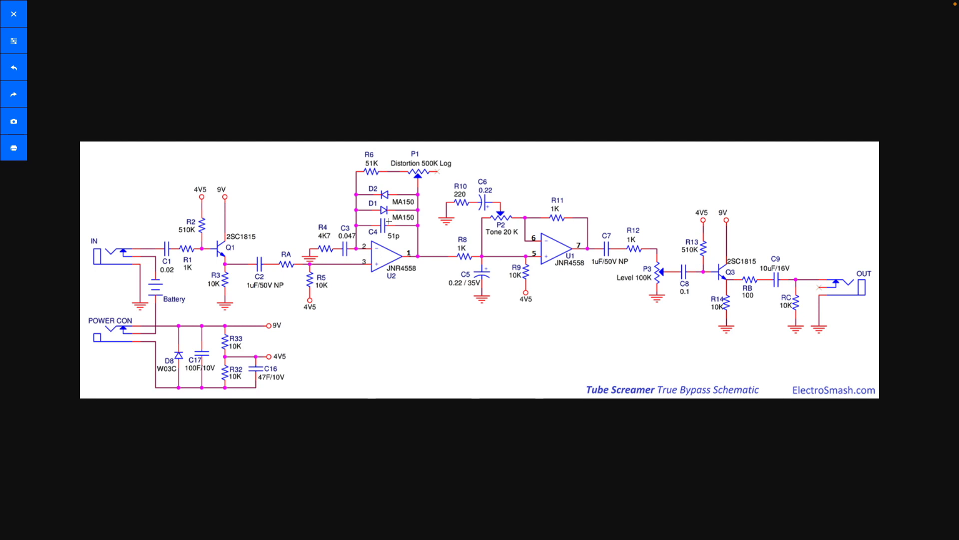
pyautogui.moveTo(391, 222)
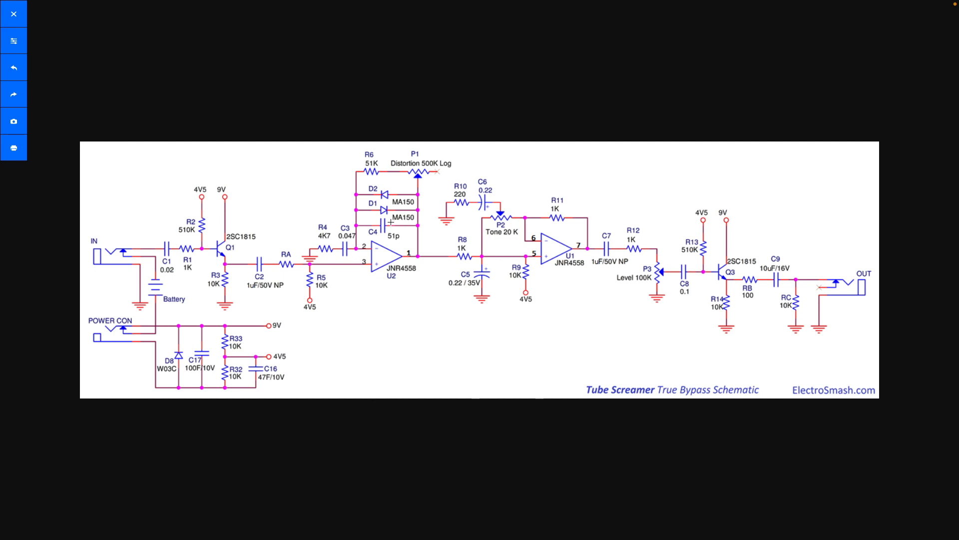
pyautogui.moveTo(394, 221)
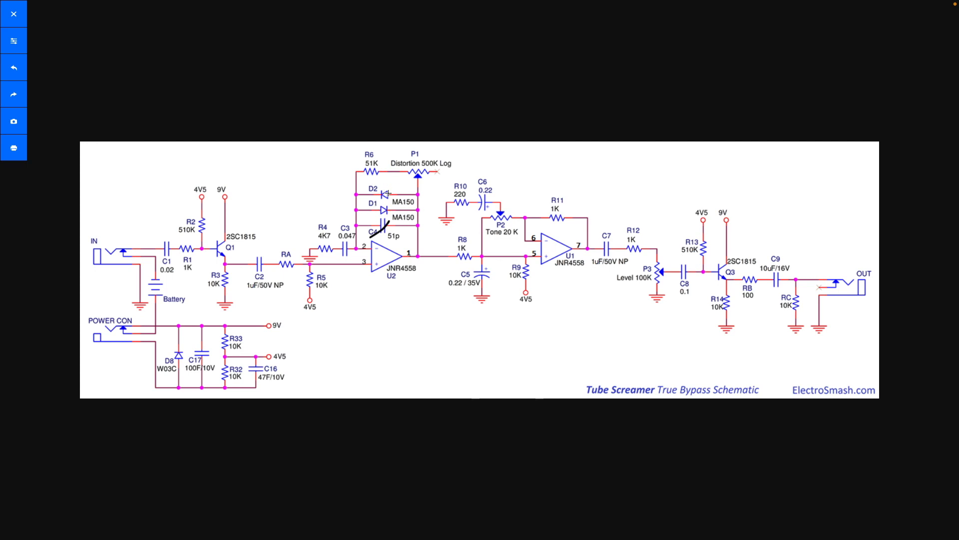
pyautogui.moveTo(439, 302)
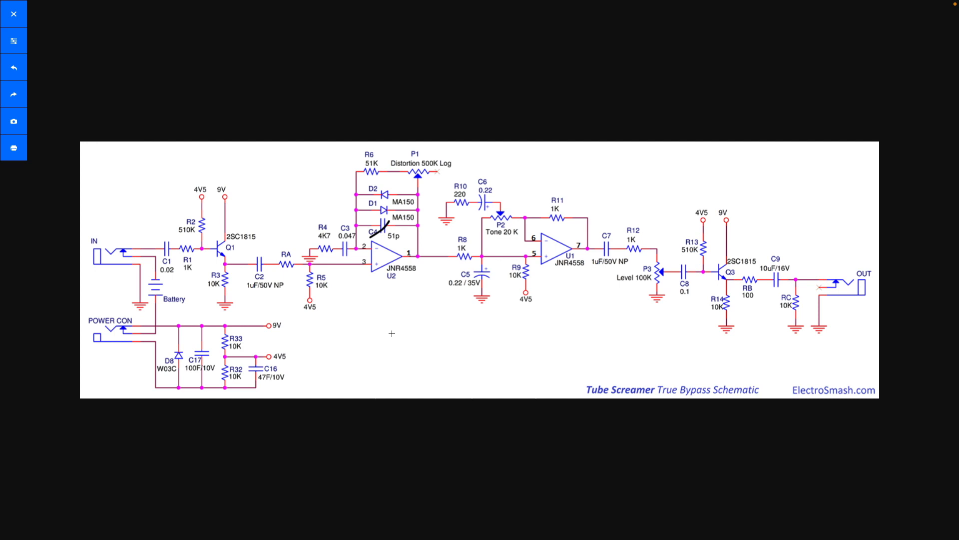
pyautogui.moveTo(387, 211)
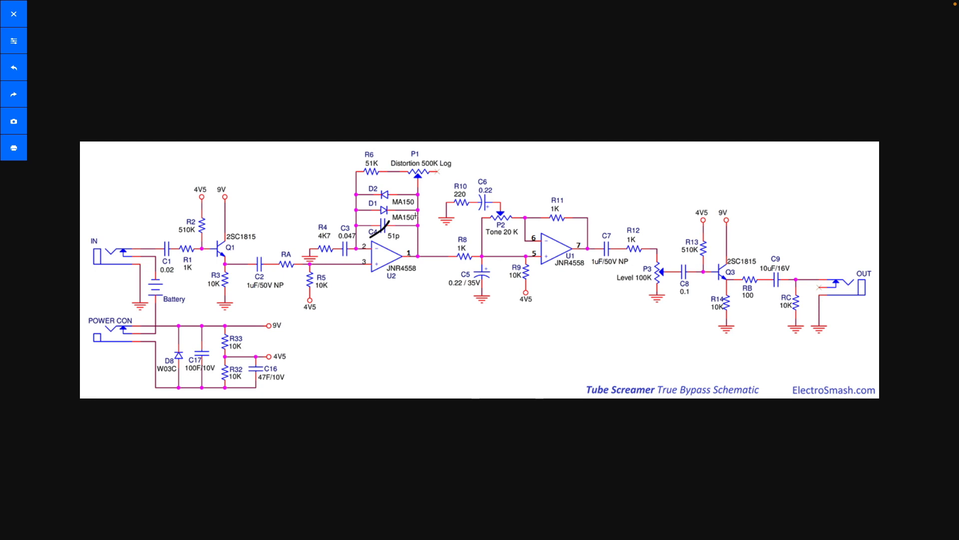
pyautogui.moveTo(407, 215)
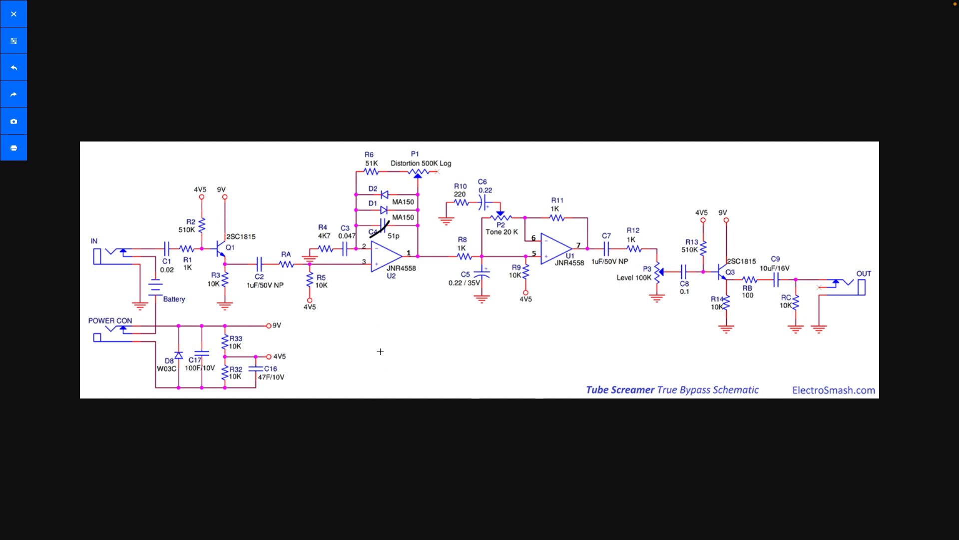
# Sketch a diode labelled 0.5 below the schematic with current-direction arrows across, above and beneath it
pyautogui.moveTo(348, 352); pyautogui.dragTo(417, 344)
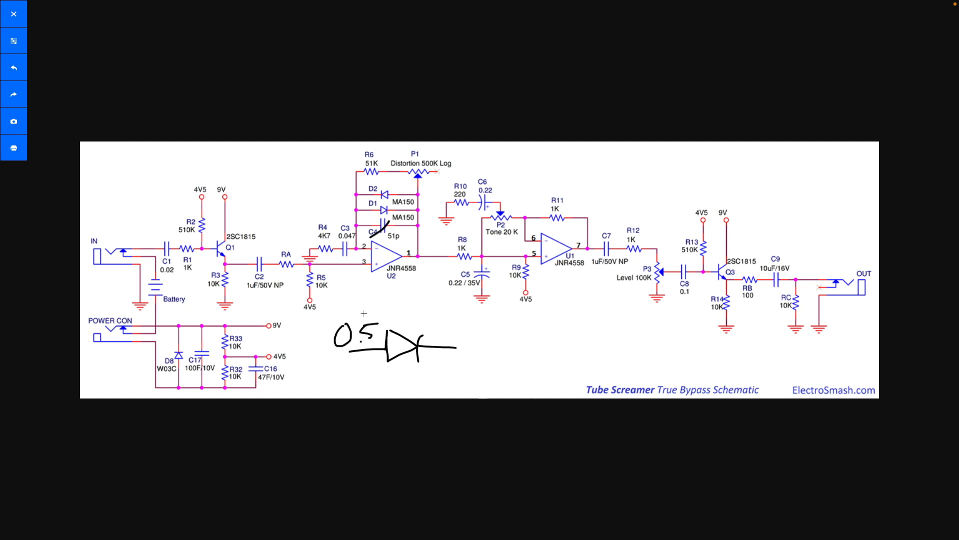
pyautogui.moveTo(357, 311); pyautogui.dragTo(416, 309)
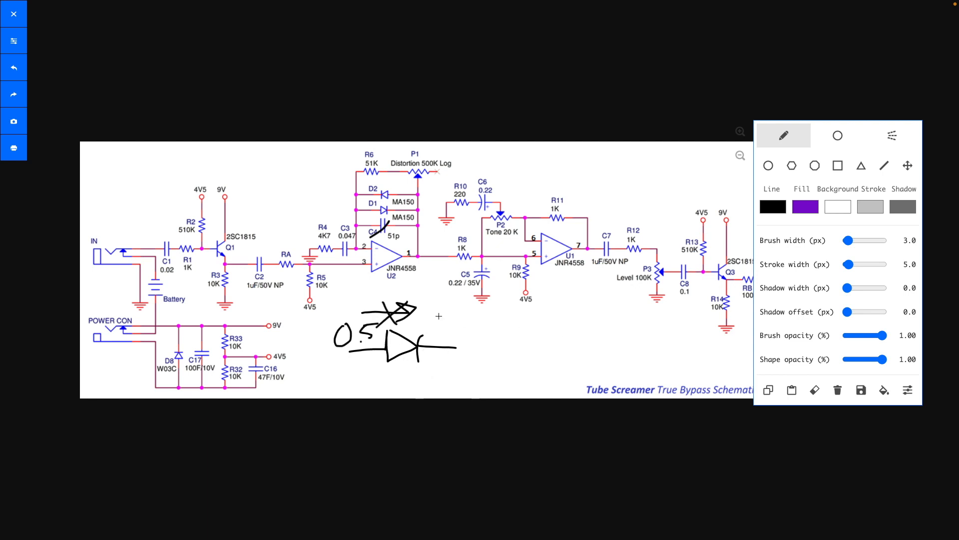
pyautogui.moveTo(455, 380)
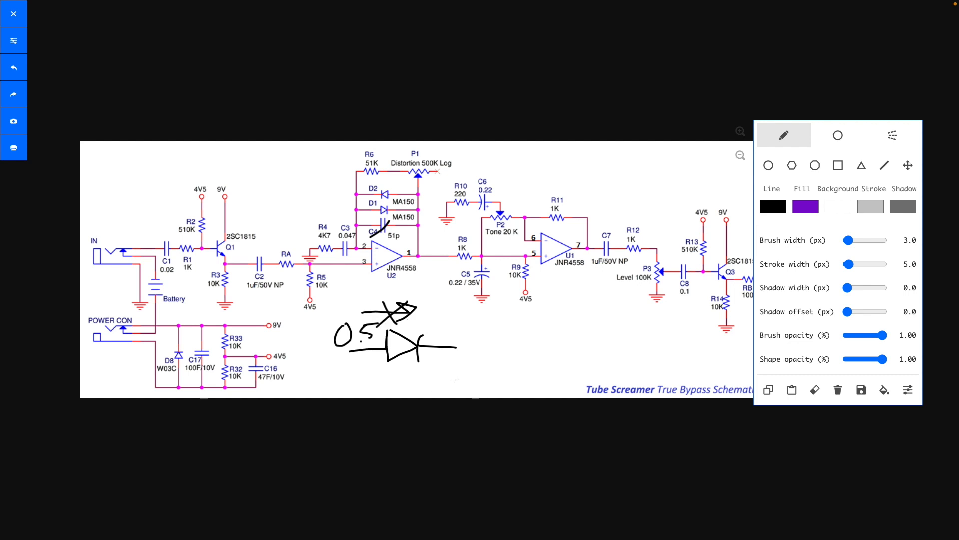
pyautogui.moveTo(456, 377); pyautogui.dragTo(404, 378)
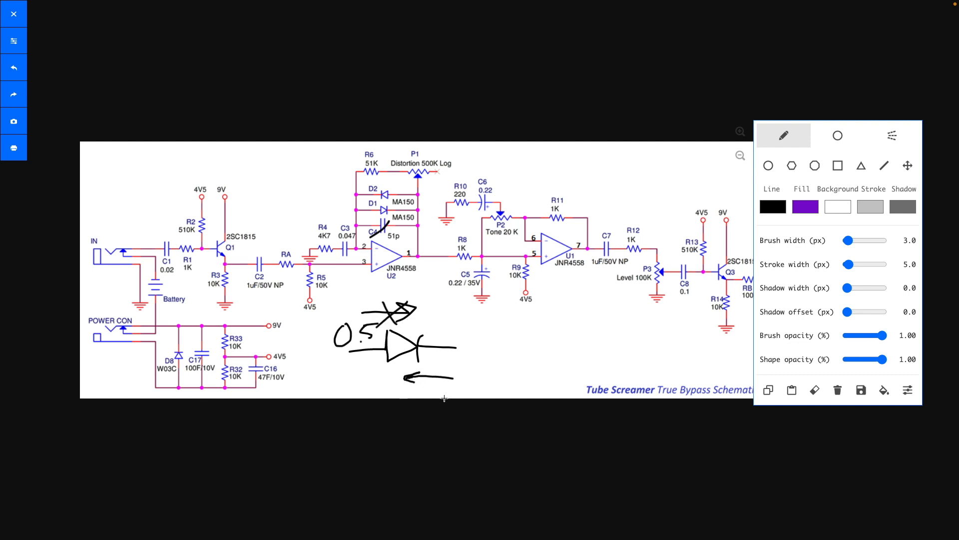
pyautogui.moveTo(392, 324); pyautogui.dragTo(453, 319)
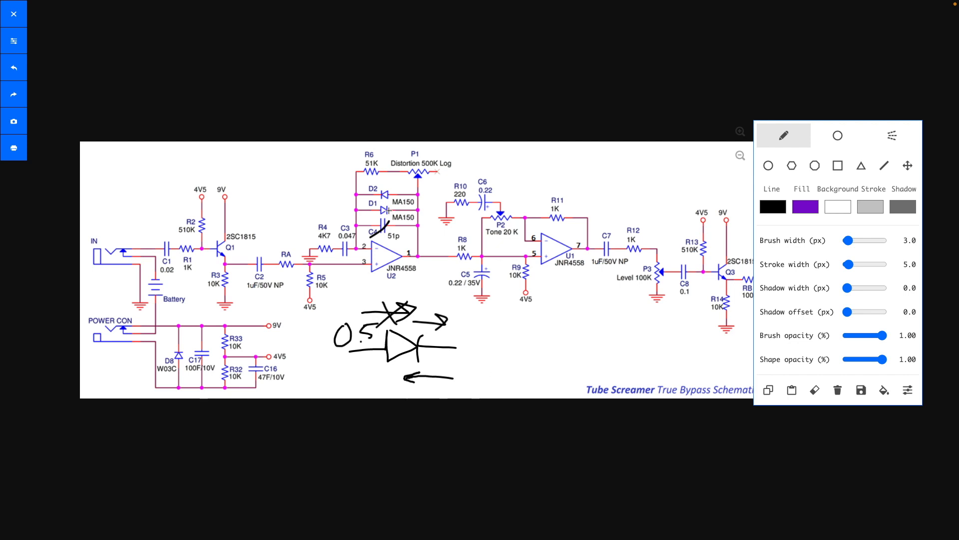
# Circle the clipping diodes D1 and D2 and sketch a sine wave beside the diode
pyautogui.moveTo(392, 183); pyautogui.dragTo(385, 233)
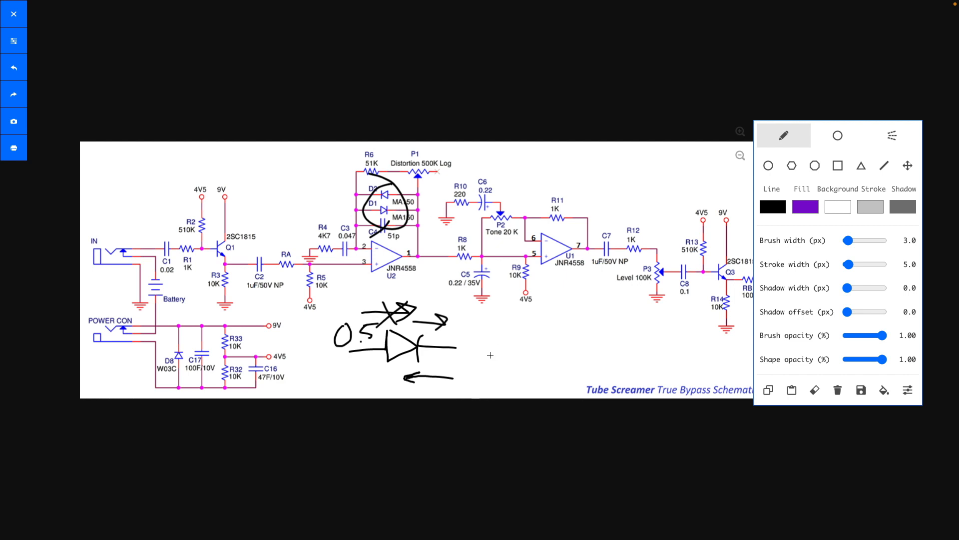
pyautogui.moveTo(490, 352); pyautogui.dragTo(553, 352)
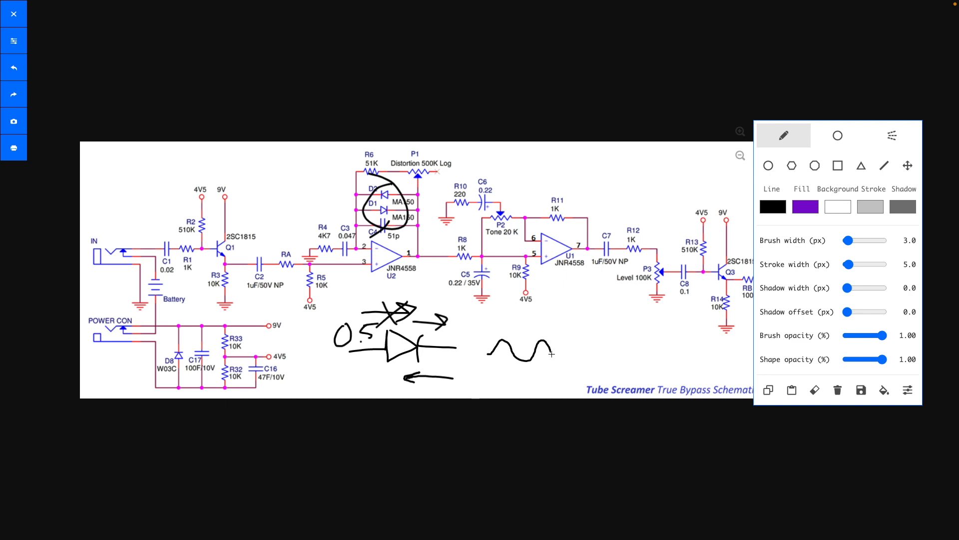
pyautogui.moveTo(550, 352); pyautogui.dragTo(599, 354)
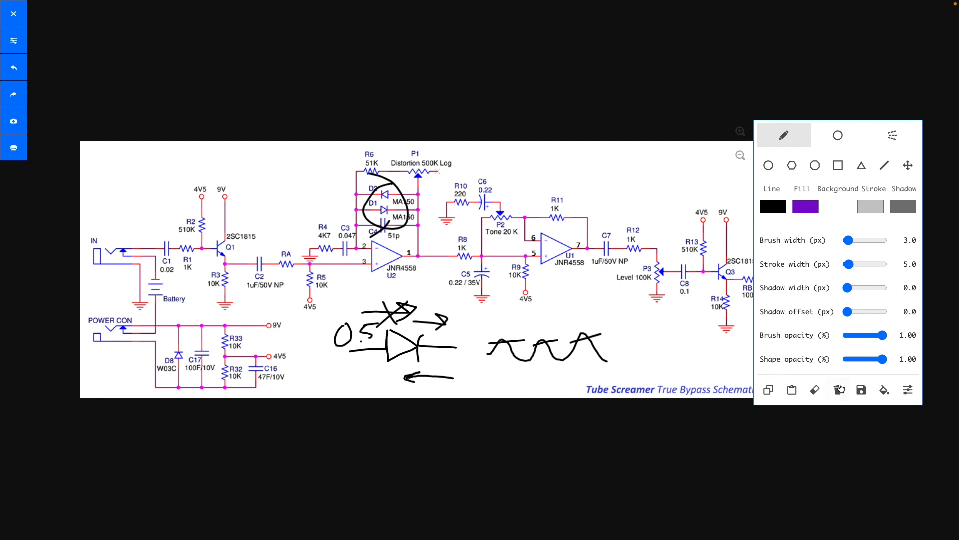
# Clear all drawings, erasing the diode sketches, circle and waveform
pyautogui.click(838, 390)
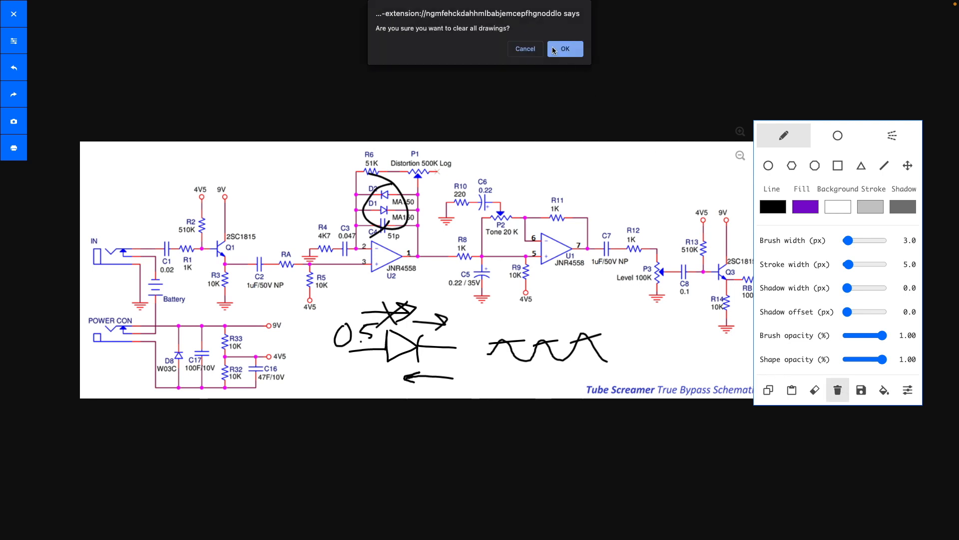
pyautogui.click(564, 49)
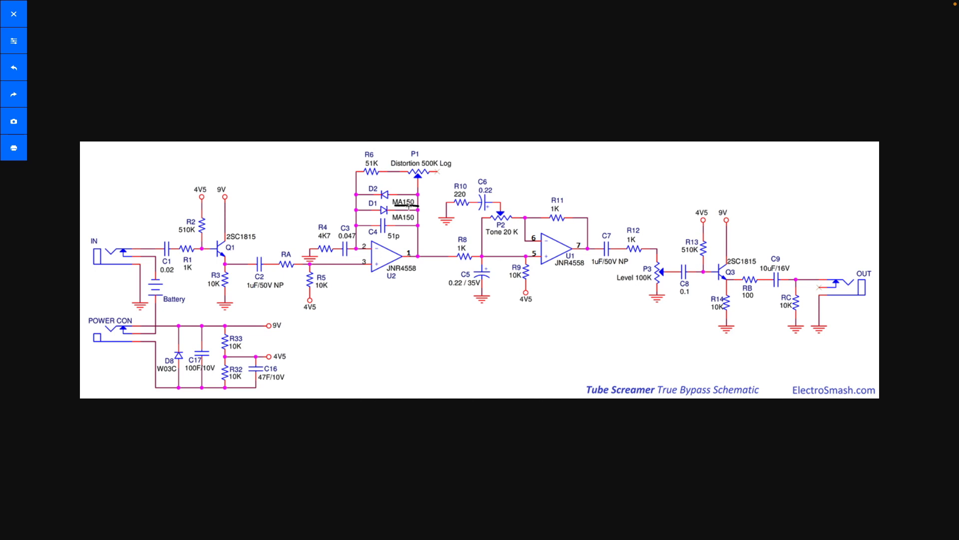
pyautogui.moveTo(371, 339)
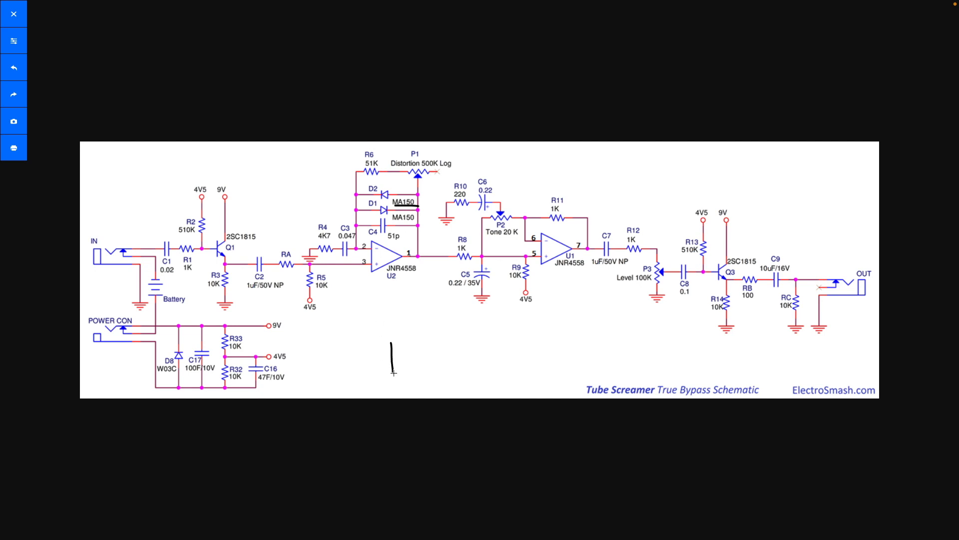
# Sketch an op-amp with clipping diodes in its feedback below U2, then bring up the drawing settings
pyautogui.moveTo(392, 340); pyautogui.dragTo(422, 354)
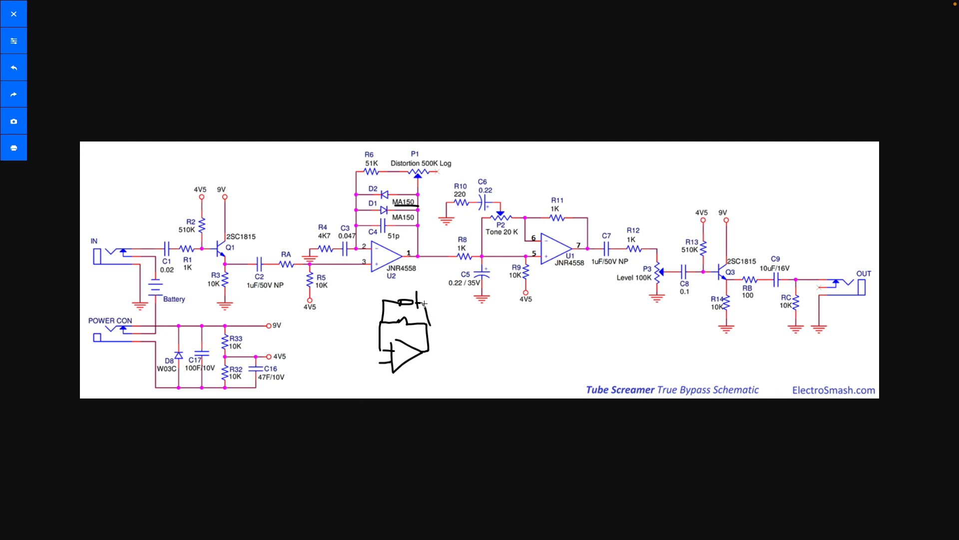
pyautogui.moveTo(401, 300); pyautogui.dragTo(425, 281)
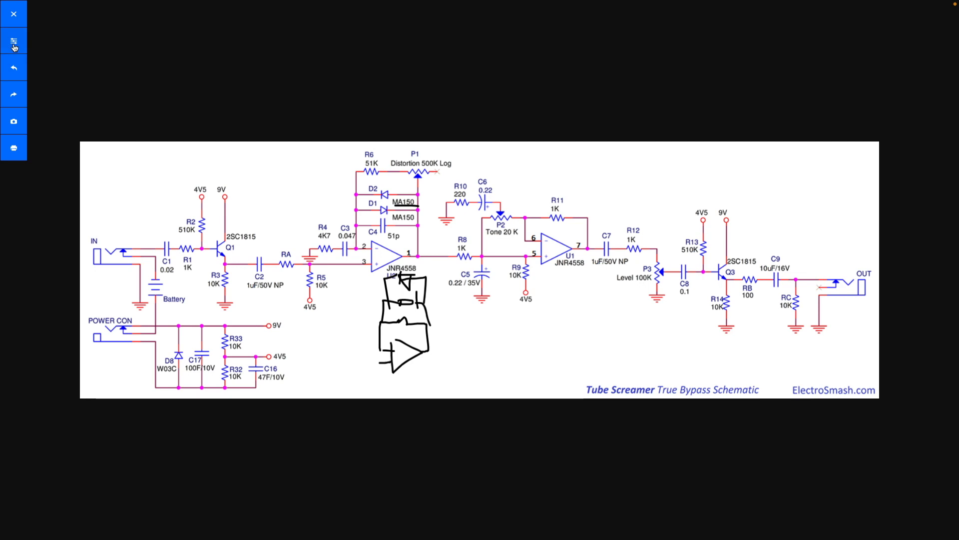
pyautogui.click(14, 40)
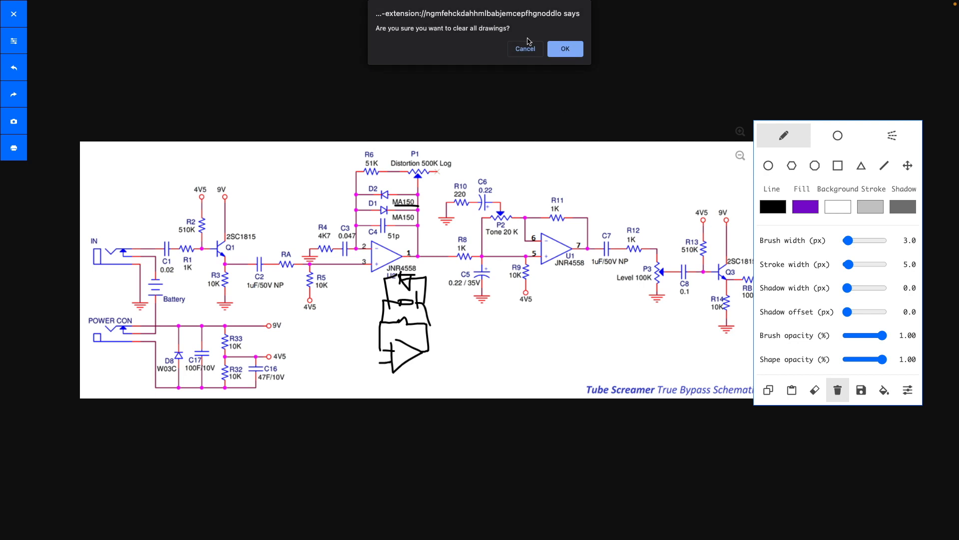
# Confirm clearing all drawings, removing the op-amp sketch
pyautogui.click(564, 49)
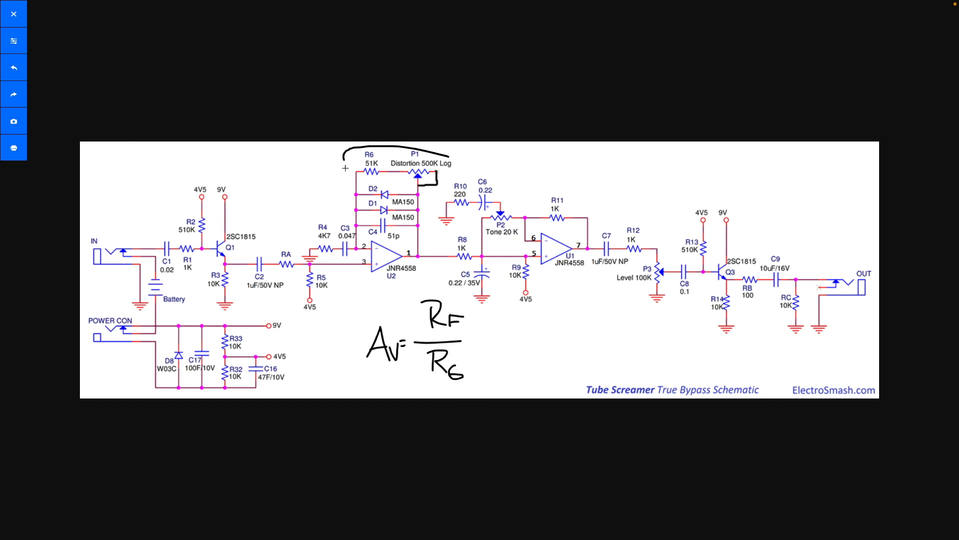
# Draw boxes around the R6/P1 feedback network and the R4/C3 input section beside Av = Rf/Rg
pyautogui.moveTo(346, 165); pyautogui.dragTo(455, 180)
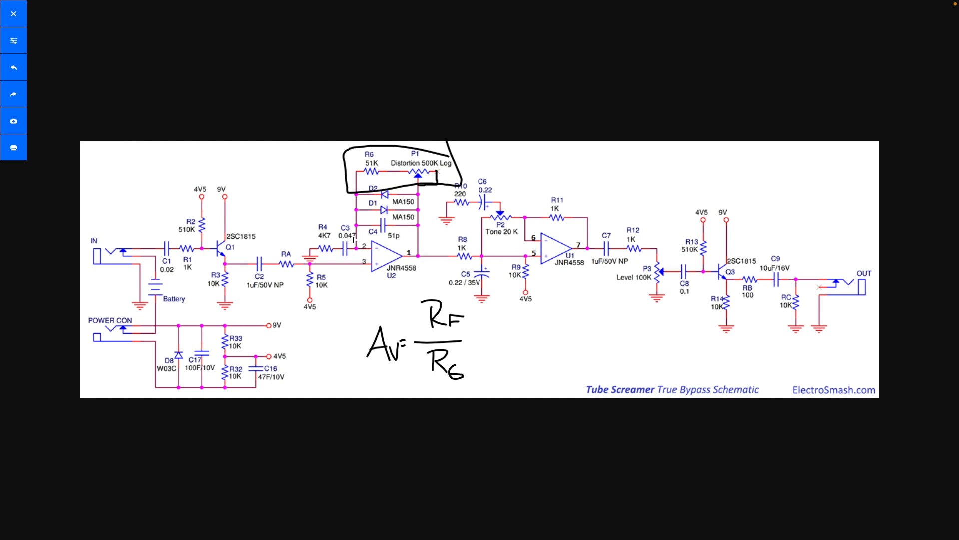
pyautogui.moveTo(295, 219); pyautogui.dragTo(364, 251)
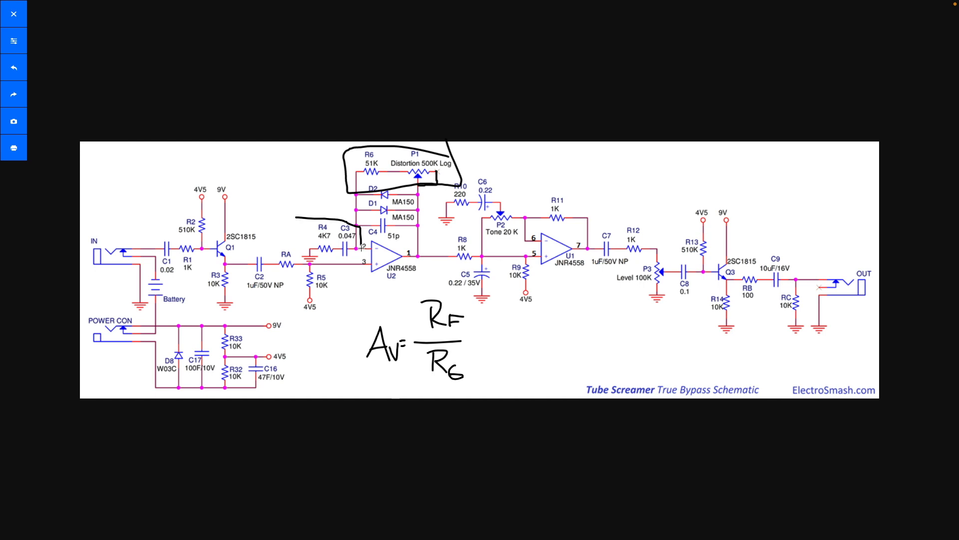
pyautogui.moveTo(297, 217); pyautogui.dragTo(361, 254)
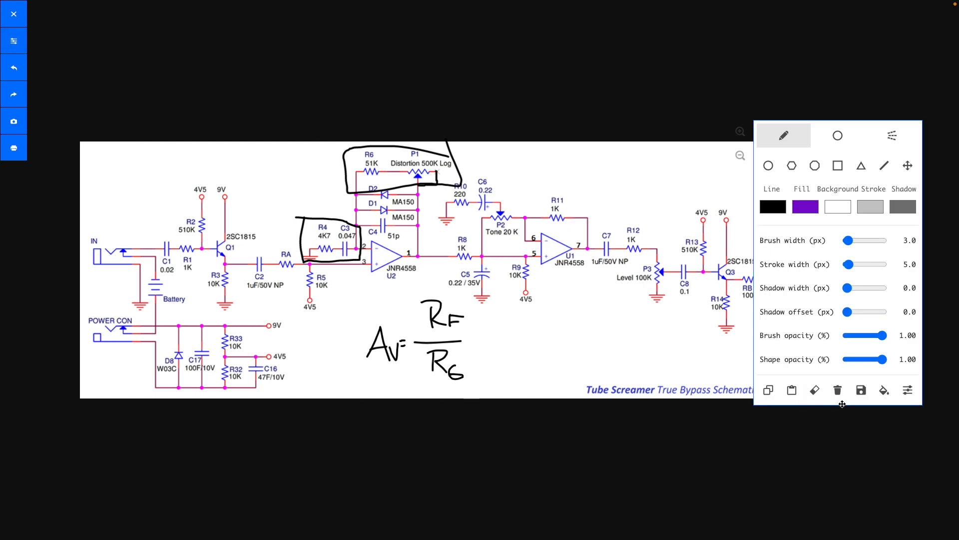
# Clear all existing drawings, then circle the R8 and C5 filter section
pyautogui.click(837, 390)
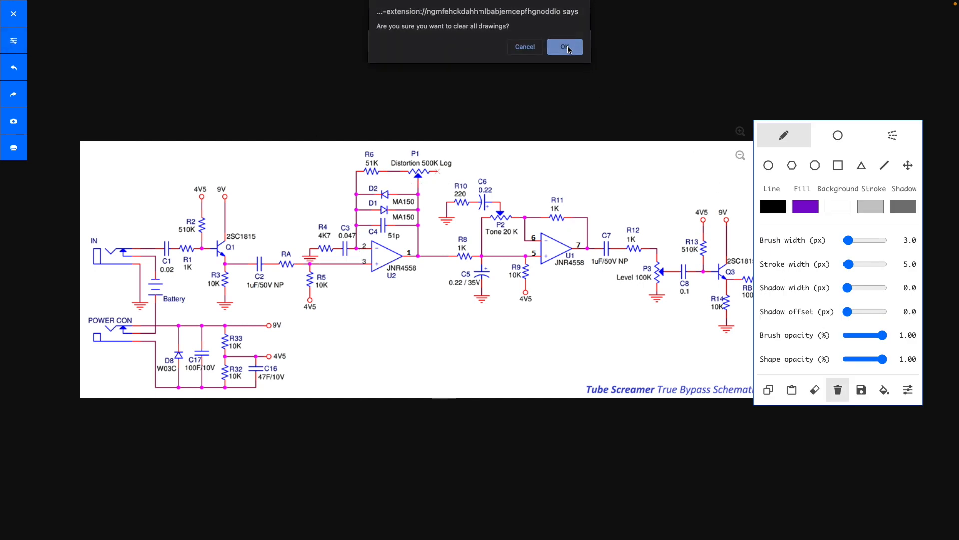
pyautogui.click(564, 47)
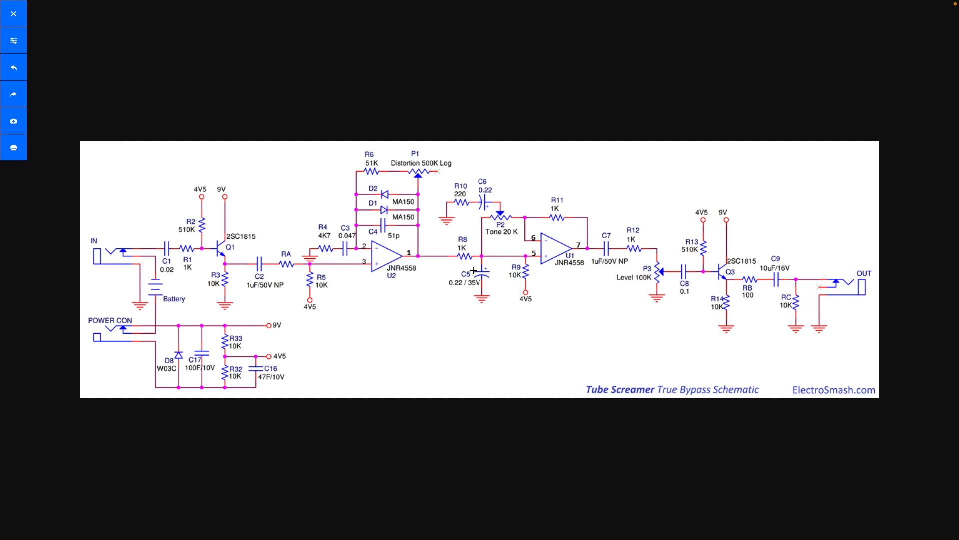
pyautogui.moveTo(447, 238); pyautogui.dragTo(469, 300)
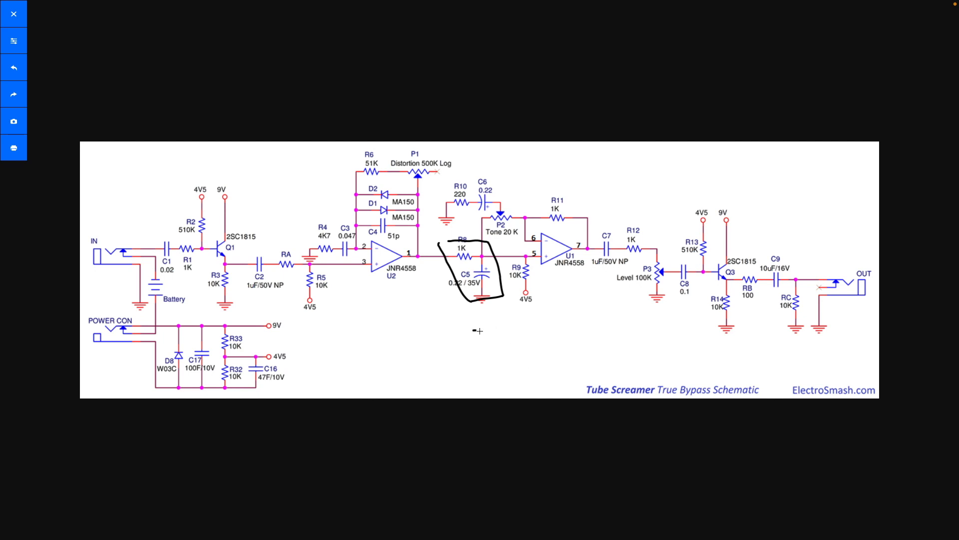
# Box R10, C6 and Tone pot P2 and write fc = 1/(2πRC) below the schematic
pyautogui.moveTo(474, 331); pyautogui.dragTo(581, 364)
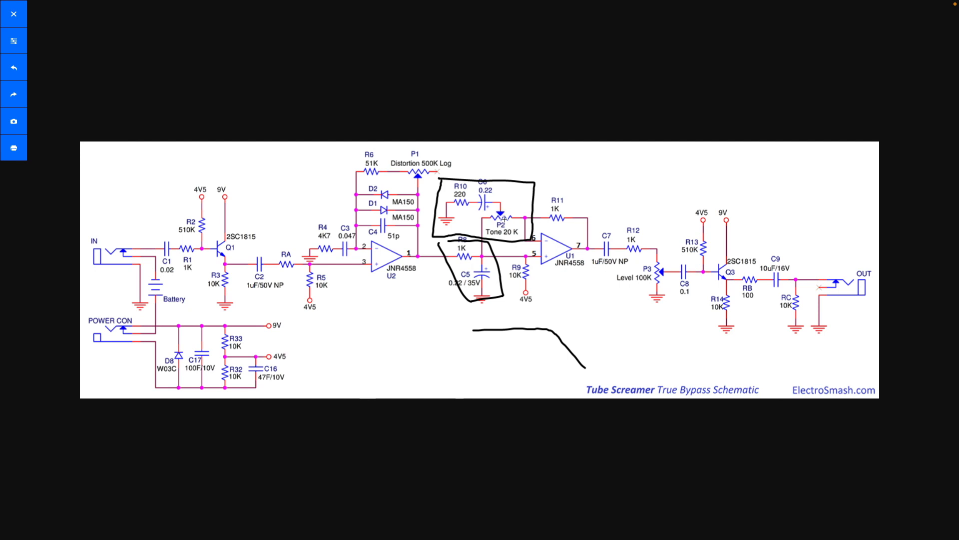
pyautogui.moveTo(336, 335)
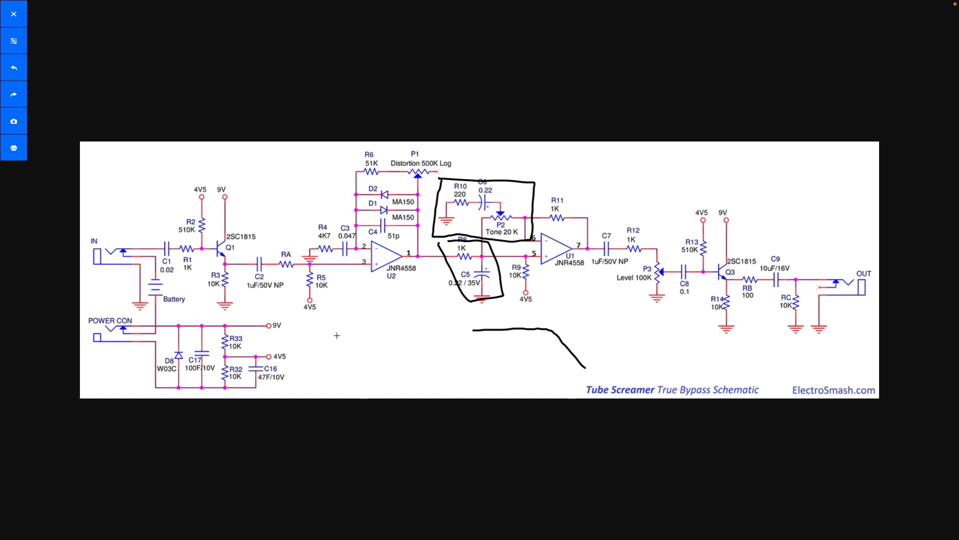
pyautogui.moveTo(342, 312); pyautogui.dragTo(333, 389)
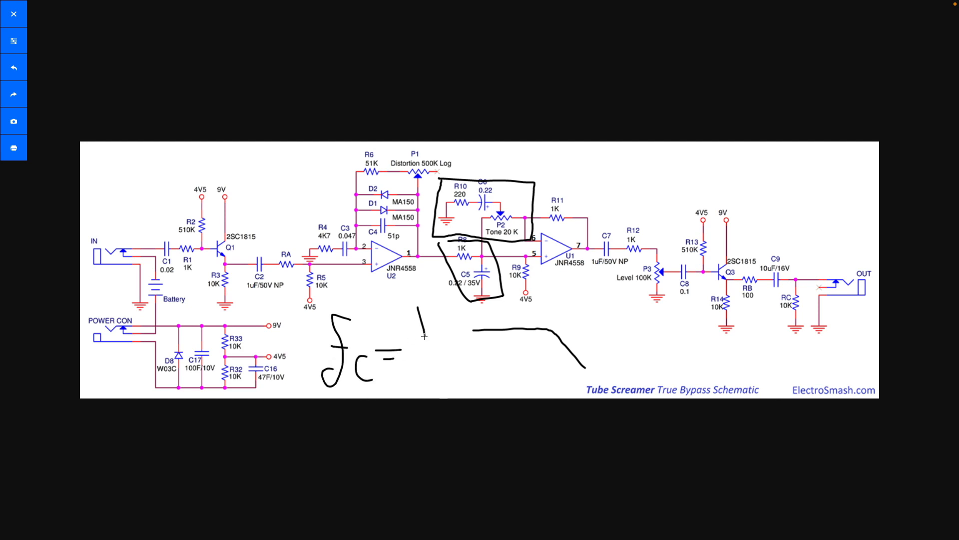
pyautogui.moveTo(404, 340); pyautogui.dragTo(471, 373)
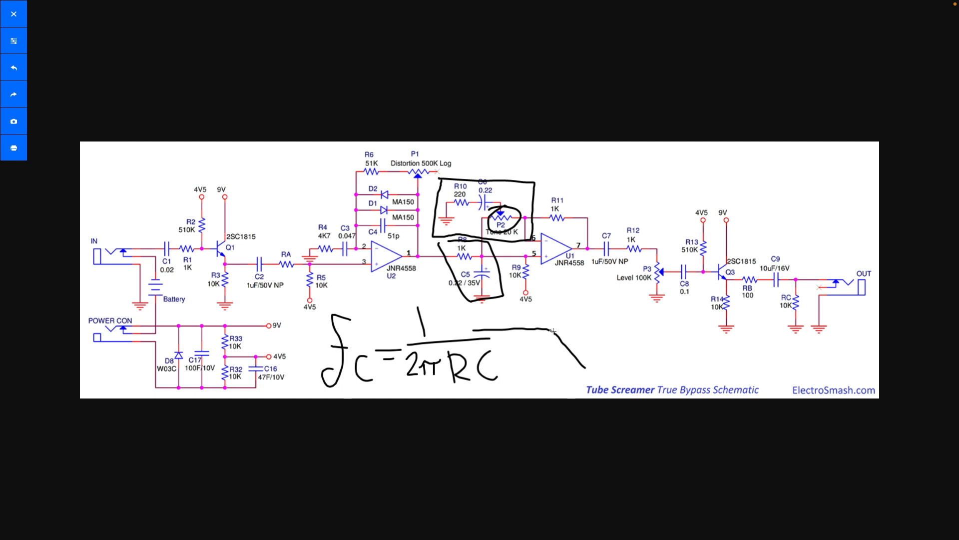
pyautogui.moveTo(551, 332)
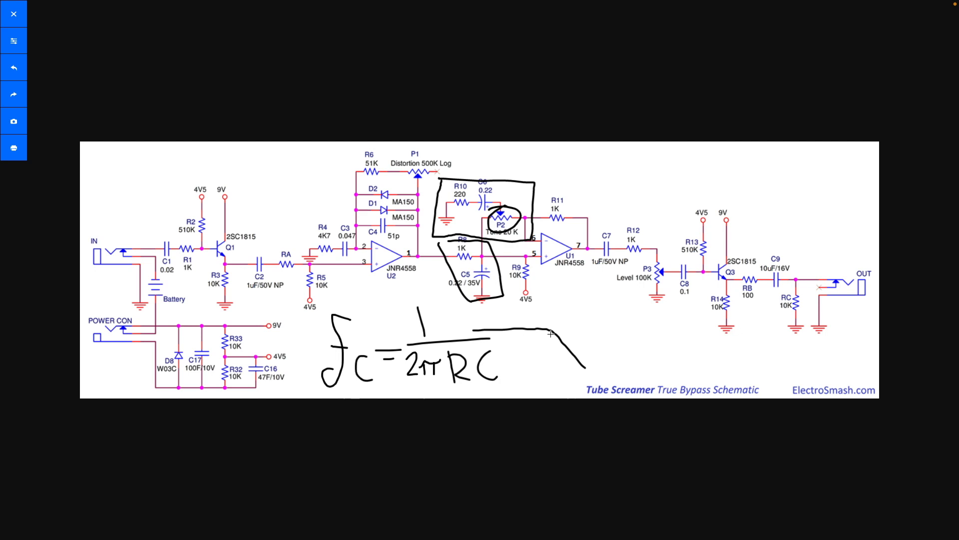
pyautogui.moveTo(400, 300)
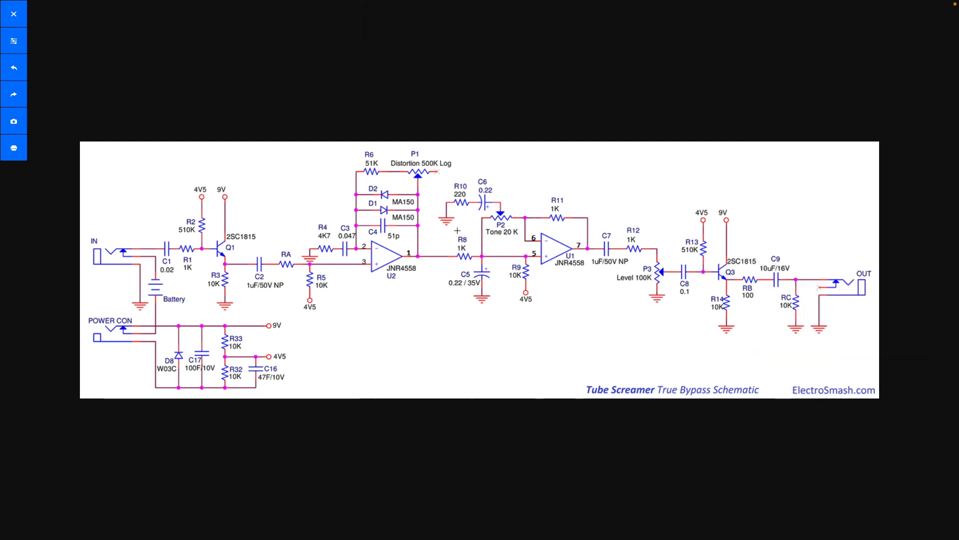
pyautogui.moveTo(562, 289)
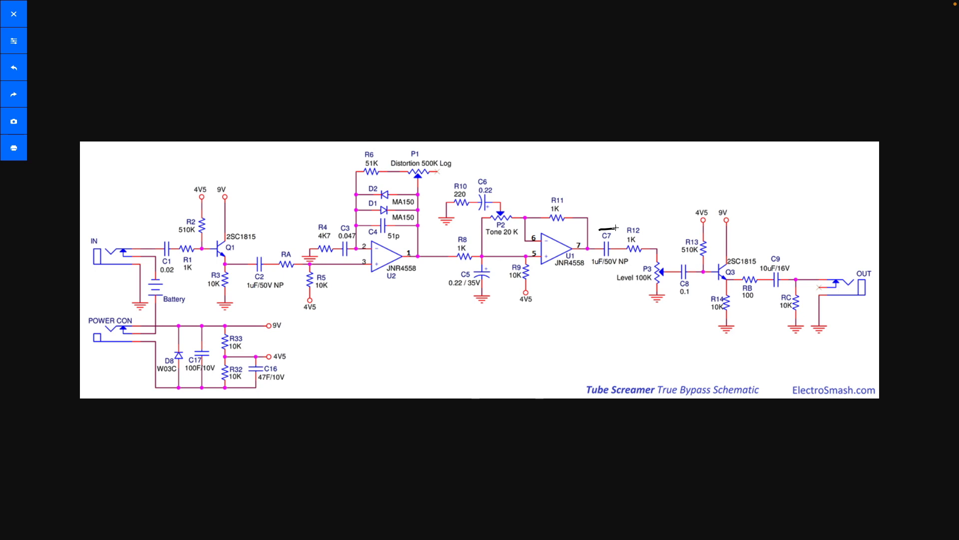
# Scribble a mark on the signal at U1's output near C7
pyautogui.moveTo(597, 217); pyautogui.dragTo(621, 226)
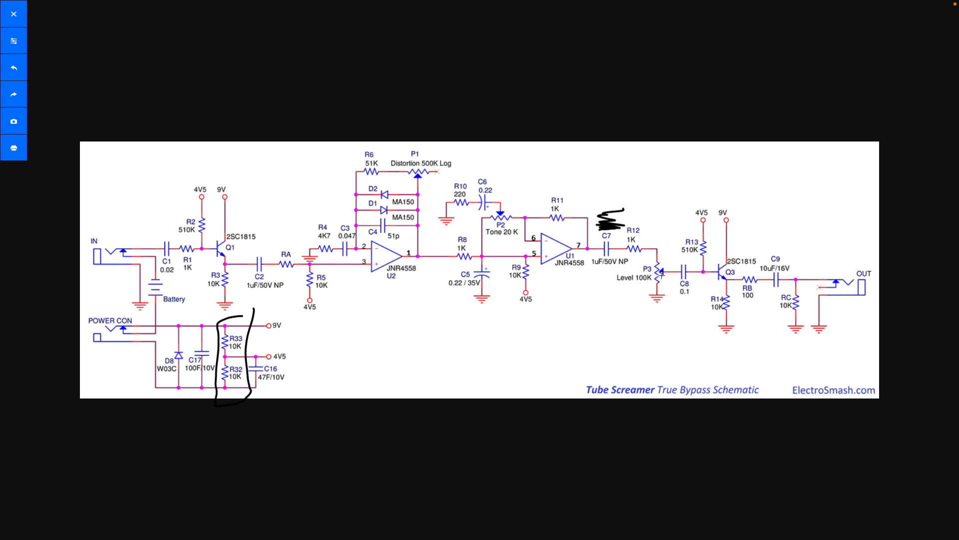
# Write the divider formula Vout = R2/(R1+R2) · Vin below the schematic
pyautogui.moveTo(443, 330); pyautogui.dragTo(459, 367)
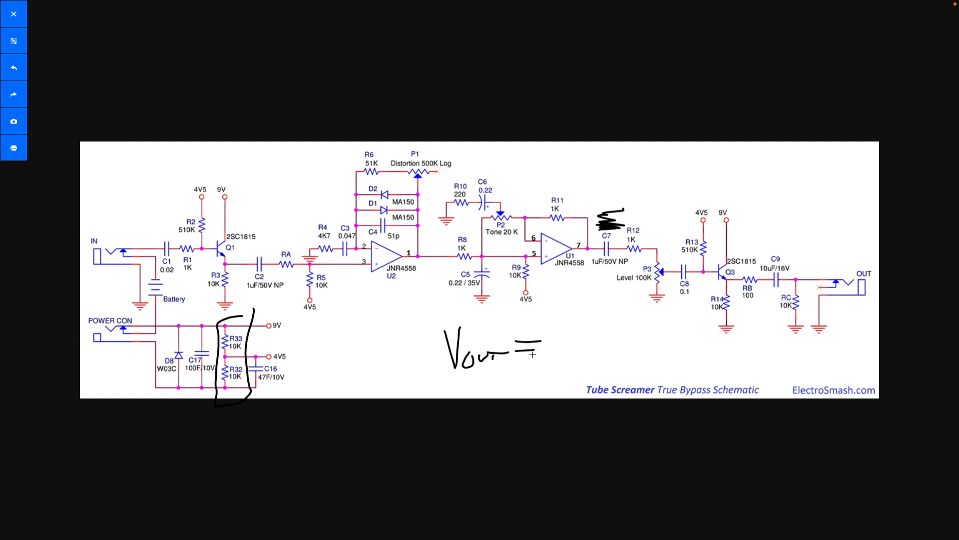
pyautogui.moveTo(542, 341); pyautogui.dragTo(591, 343)
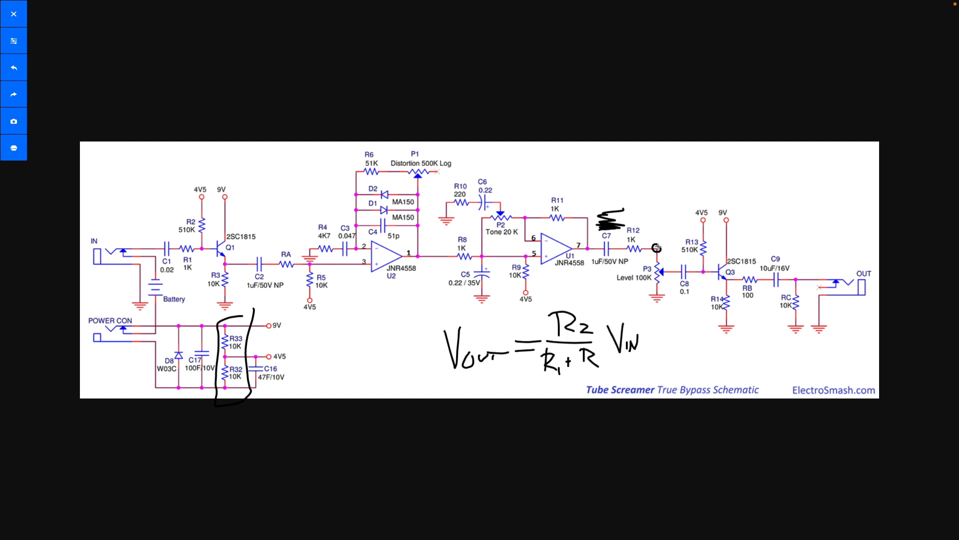
pyautogui.moveTo(646, 300)
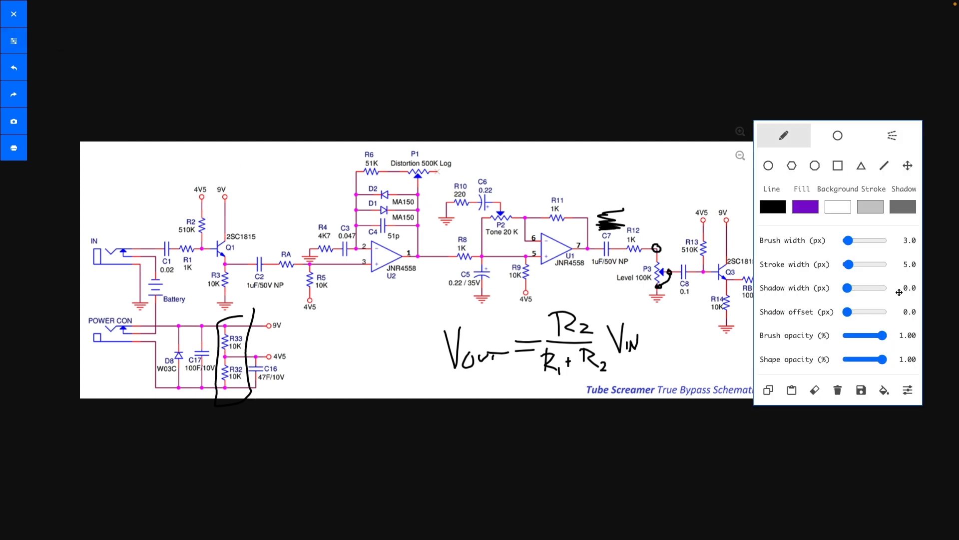
# Erase every drawing on the page and confirm the clear-all prompt
pyautogui.click(838, 390)
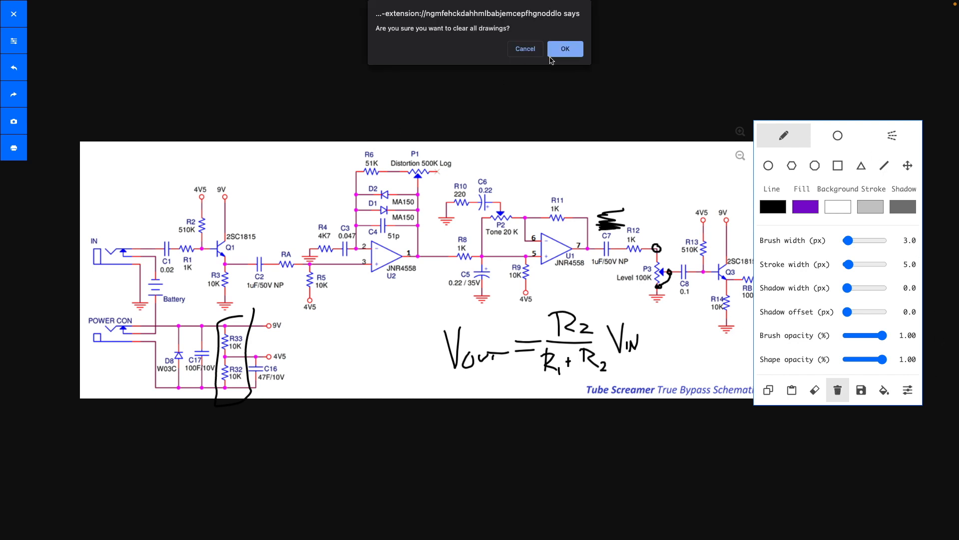
pyautogui.click(564, 49)
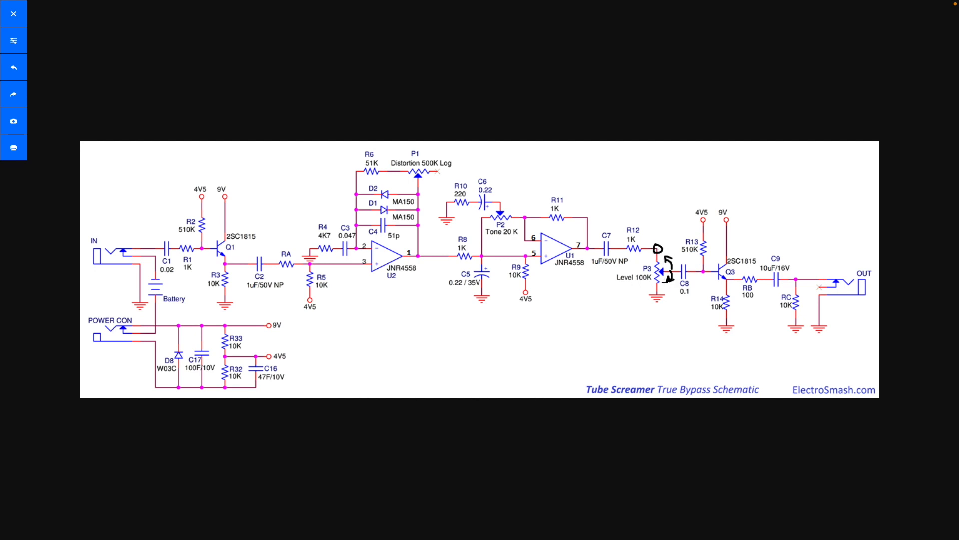
pyautogui.moveTo(622, 279)
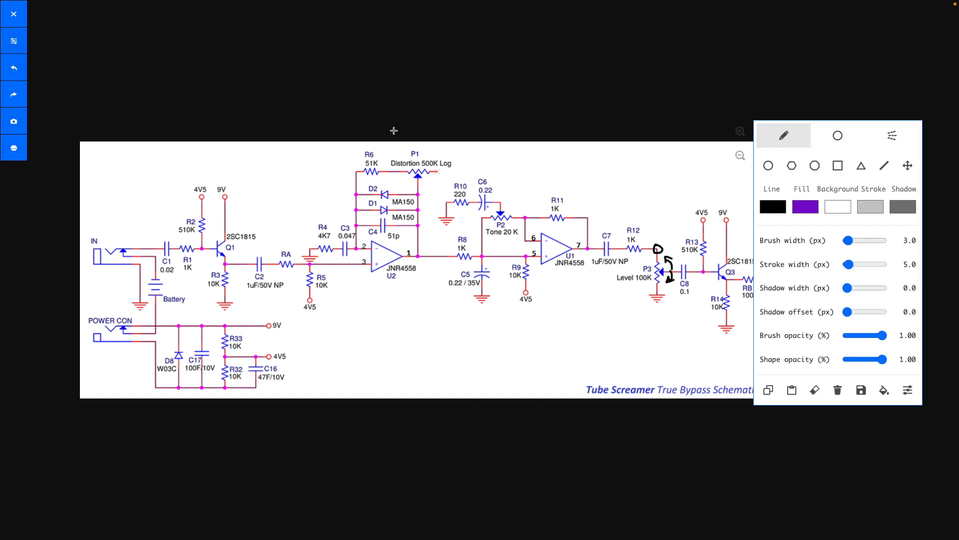
# Wipe the Level pot marks by clearing all drawings and confirming OK
pyautogui.click(838, 390)
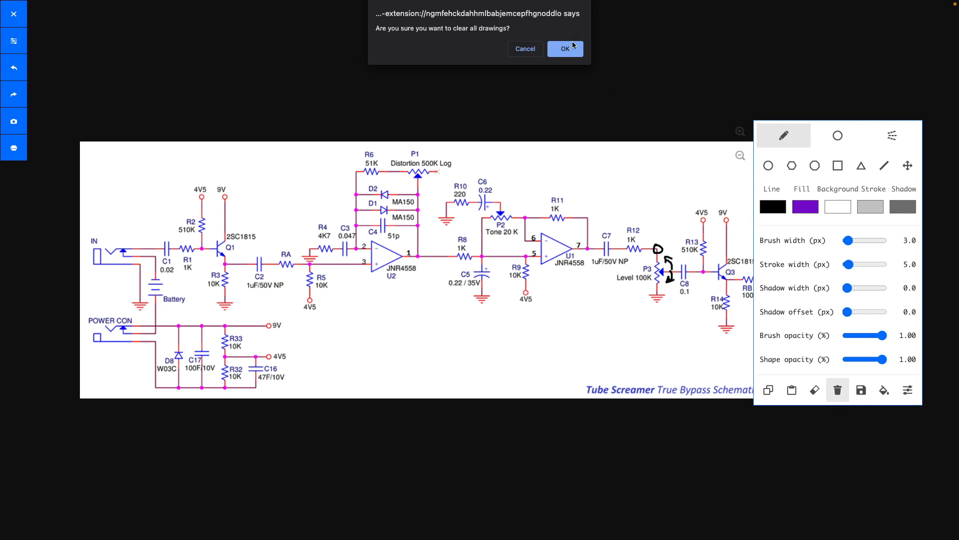
pyautogui.click(564, 48)
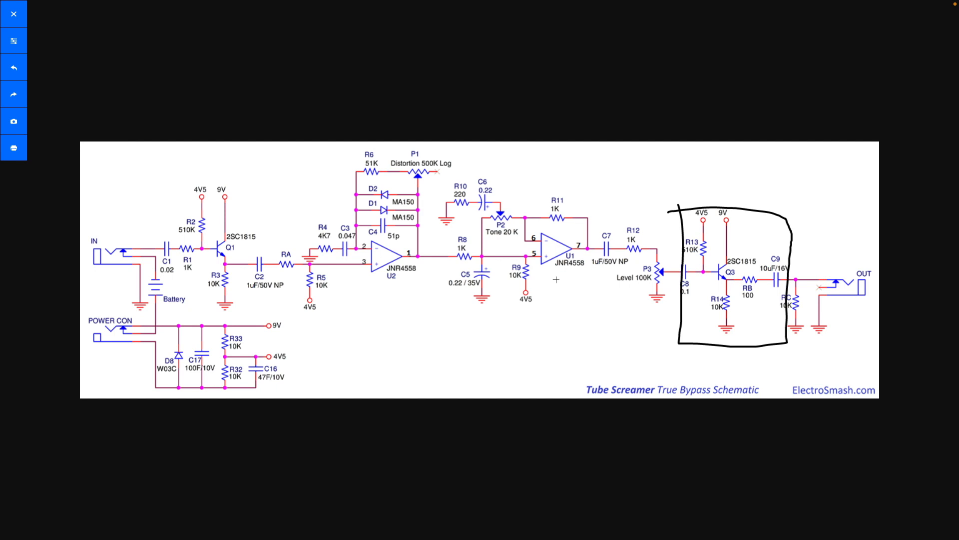
# Outline the Q1 input buffer stage to match the Q3 output box
pyautogui.moveTo(156, 171); pyautogui.dragTo(172, 305)
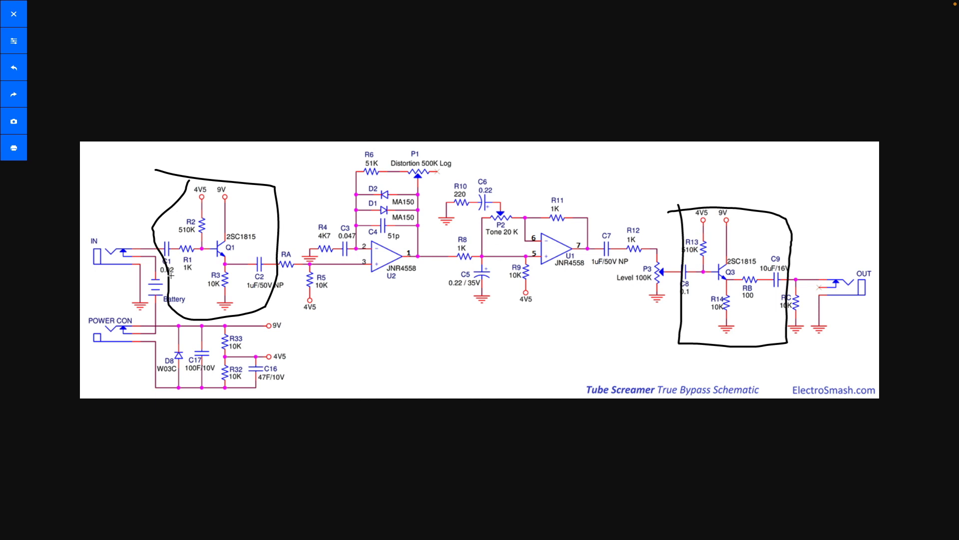
pyautogui.moveTo(668, 281)
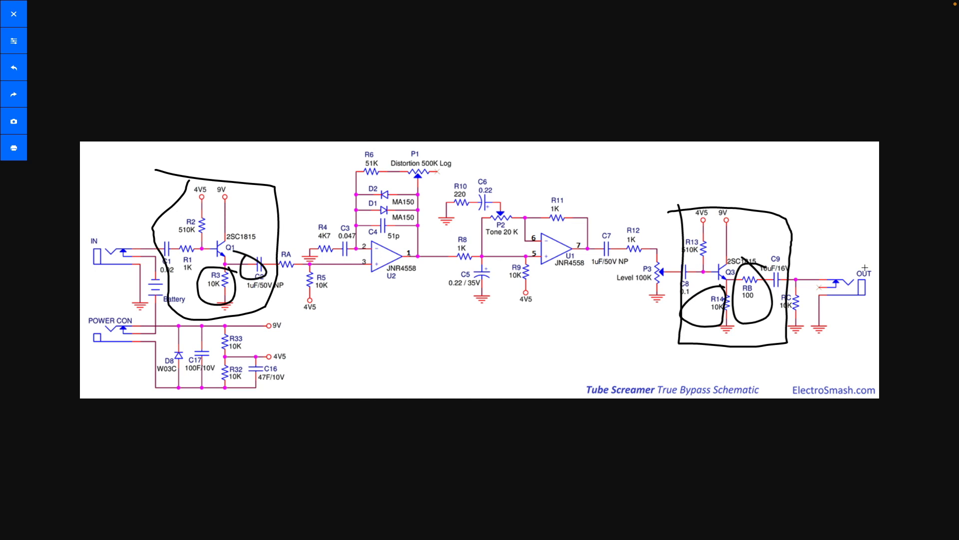
pyautogui.moveTo(899, 247)
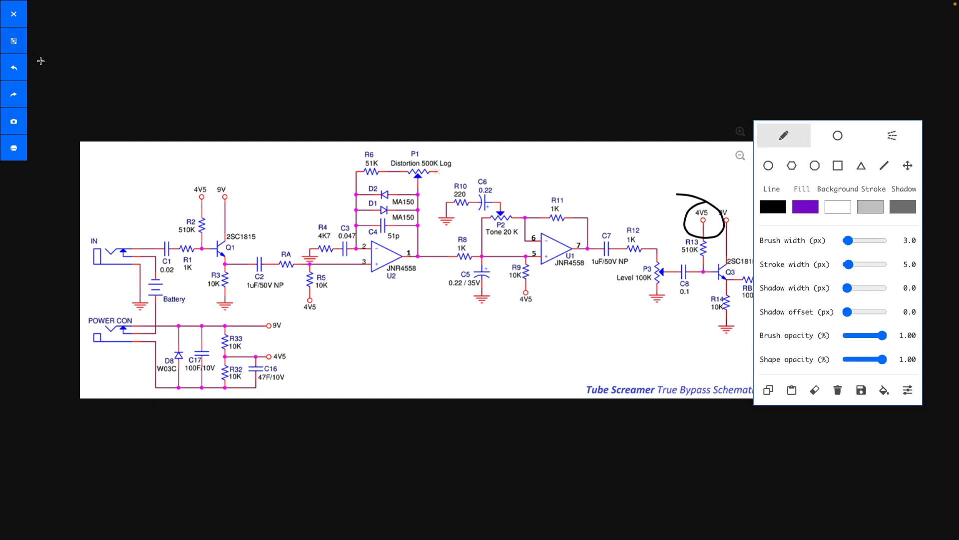
# Clear the schematic's drawings again and confirm the OK prompt
pyautogui.click(837, 390)
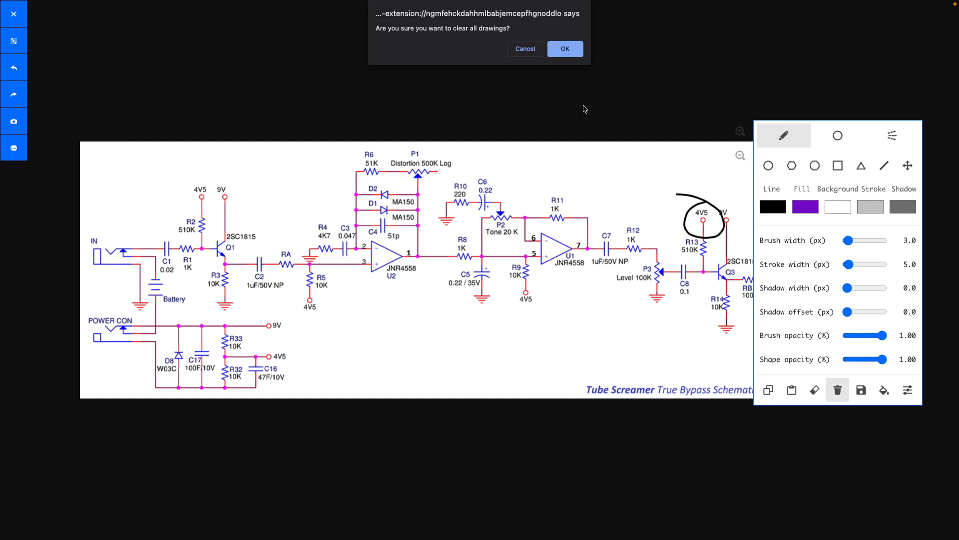
pyautogui.click(564, 48)
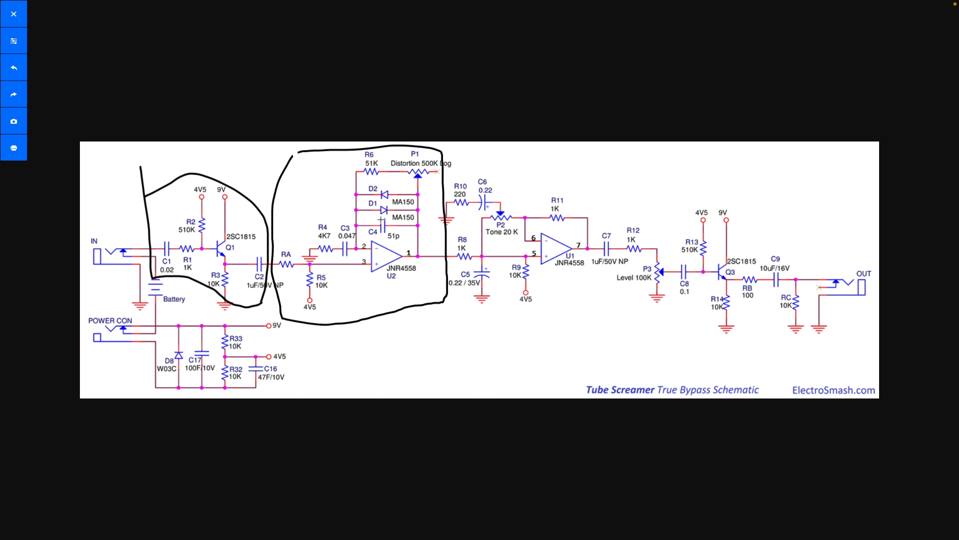
# Outline the U1 tone stage and the power supply, Level and Q3 output stages
pyautogui.moveTo(355, 184); pyautogui.dragTo(401, 226)
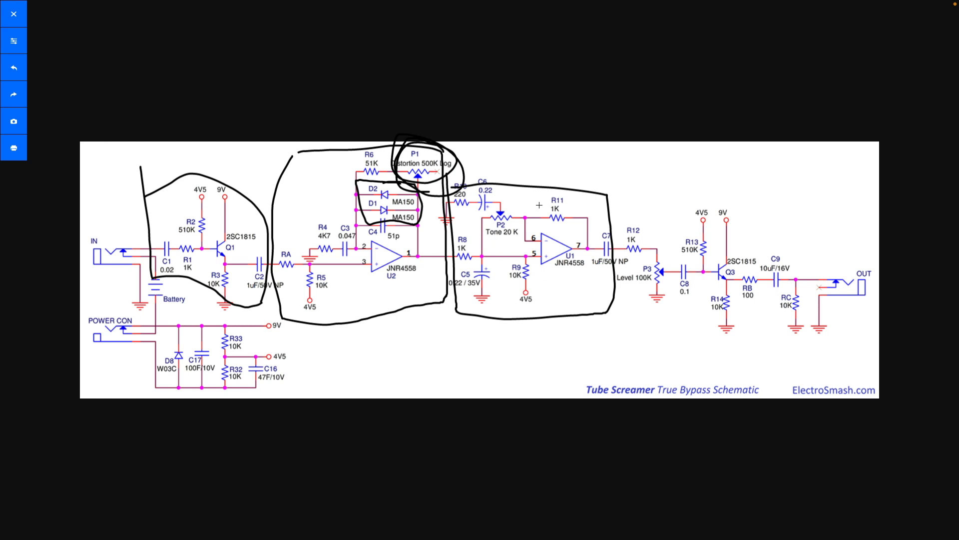
pyautogui.moveTo(578, 279)
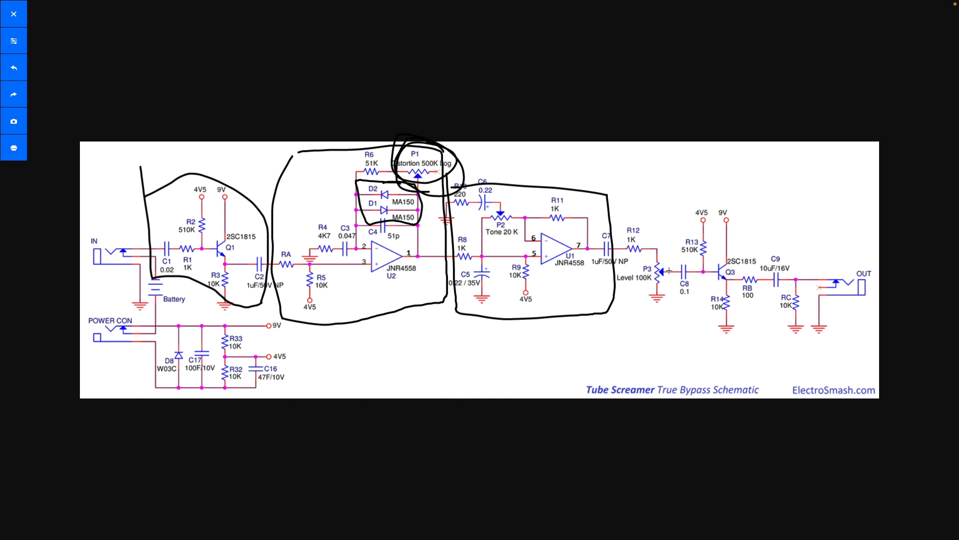
pyautogui.moveTo(621, 215); pyautogui.dragTo(691, 319)
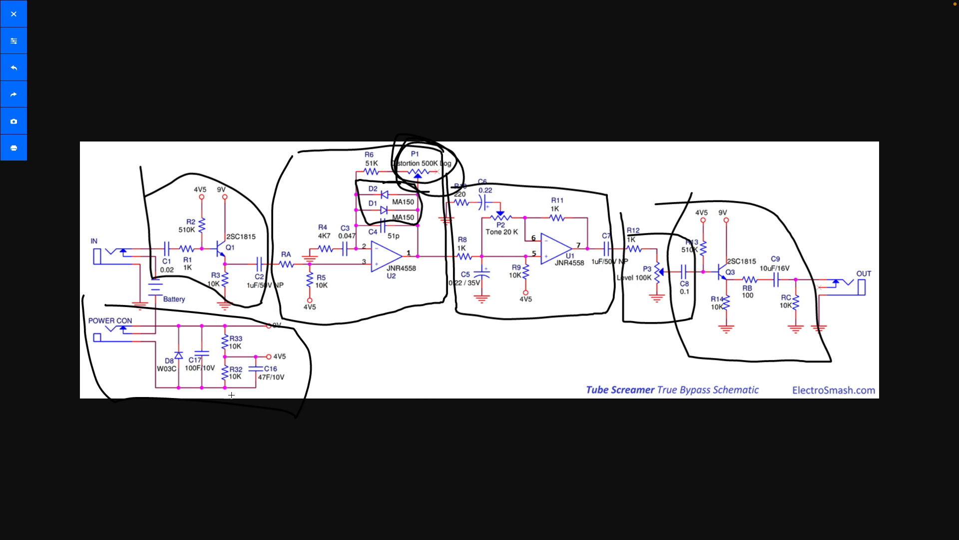
pyautogui.moveTo(744, 332)
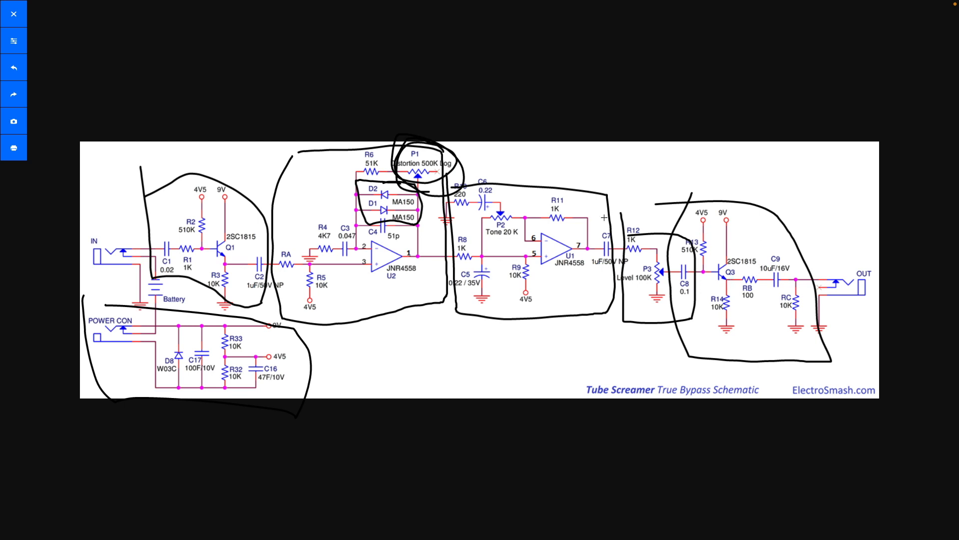
pyautogui.moveTo(697, 264)
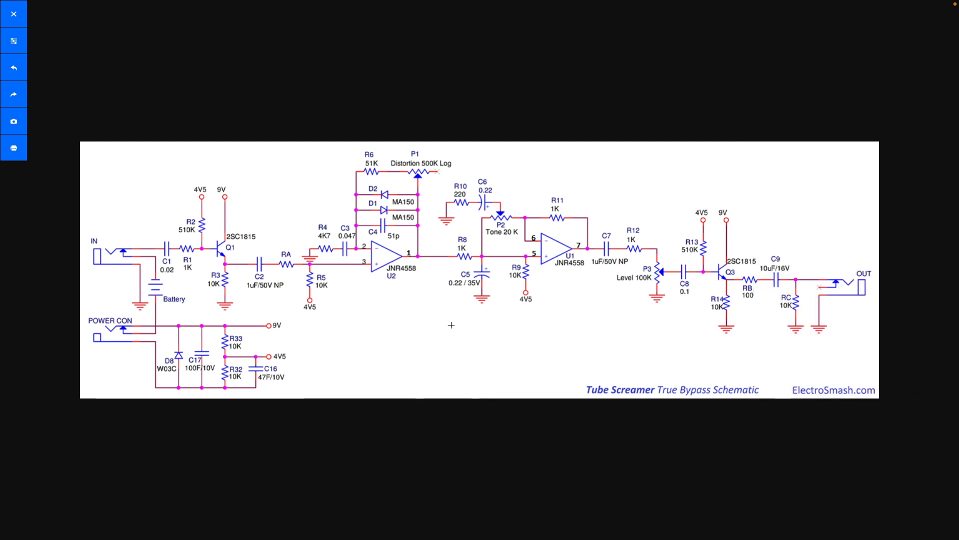
pyautogui.moveTo(257, 315)
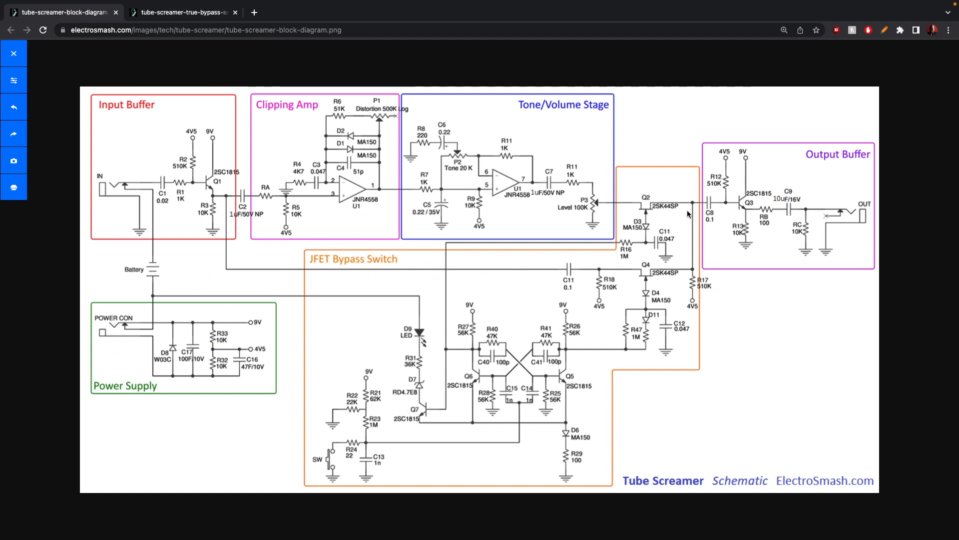
pyautogui.moveTo(331, 254)
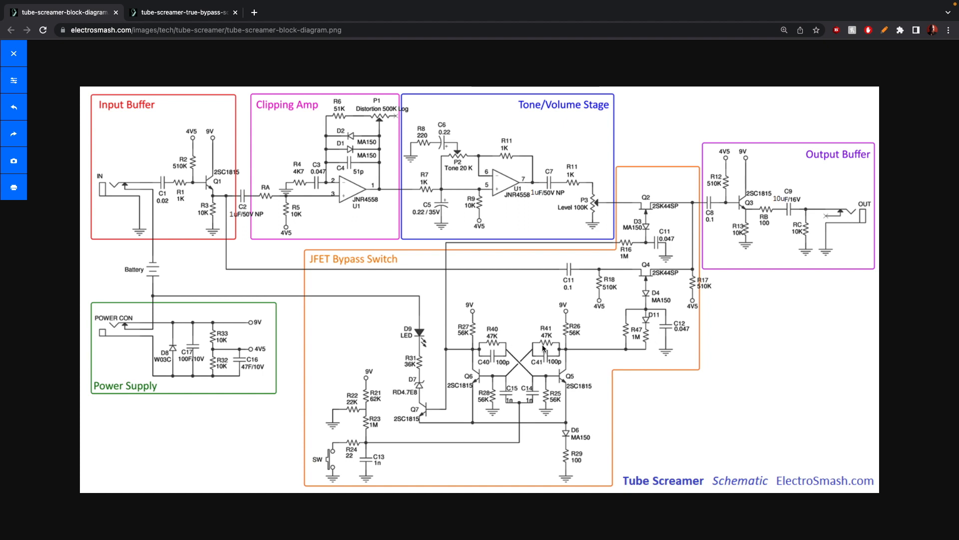
pyautogui.moveTo(532, 320)
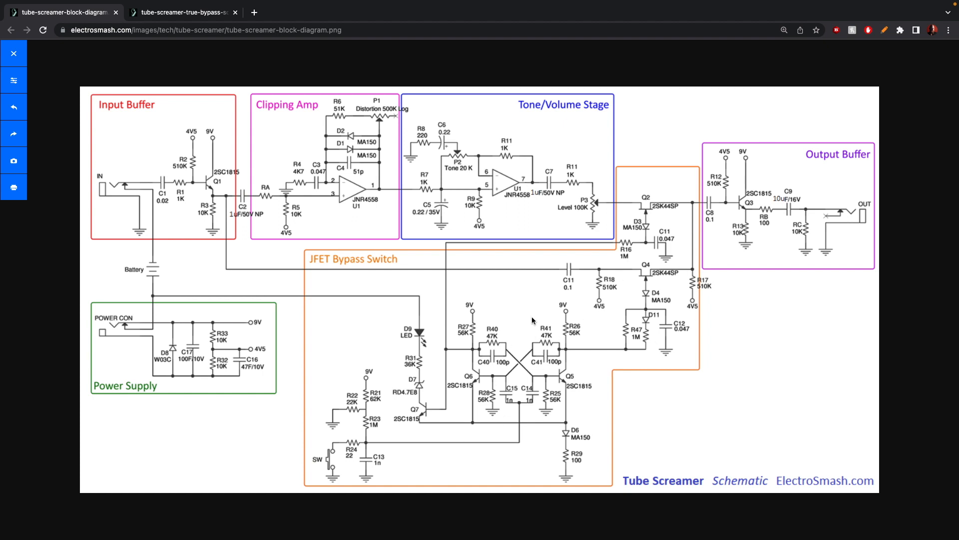
pyautogui.moveTo(544, 341)
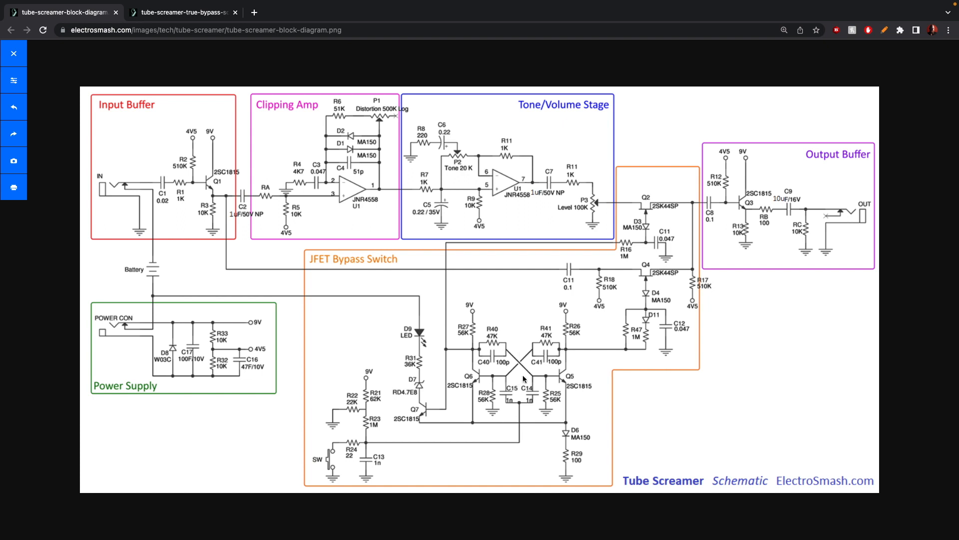
pyautogui.moveTo(546, 355)
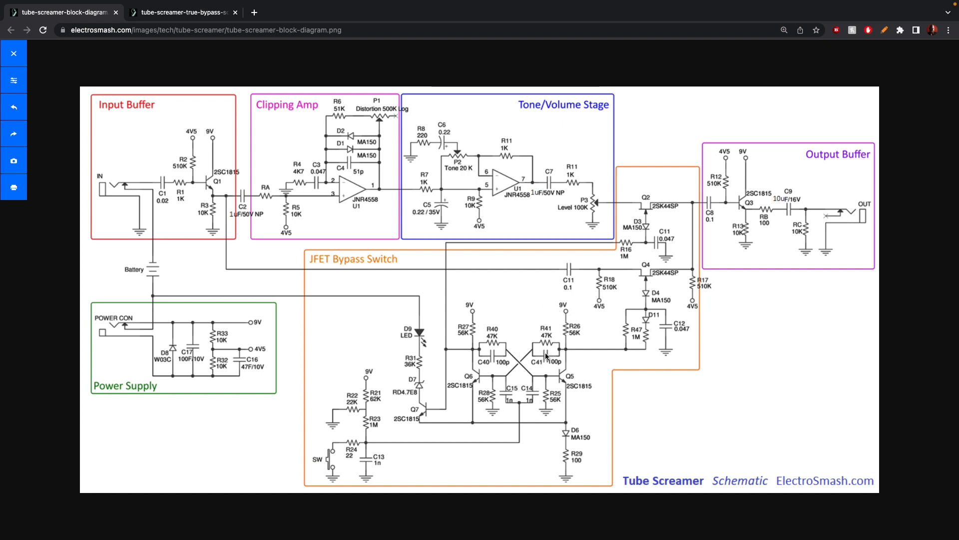
pyautogui.moveTo(538, 341)
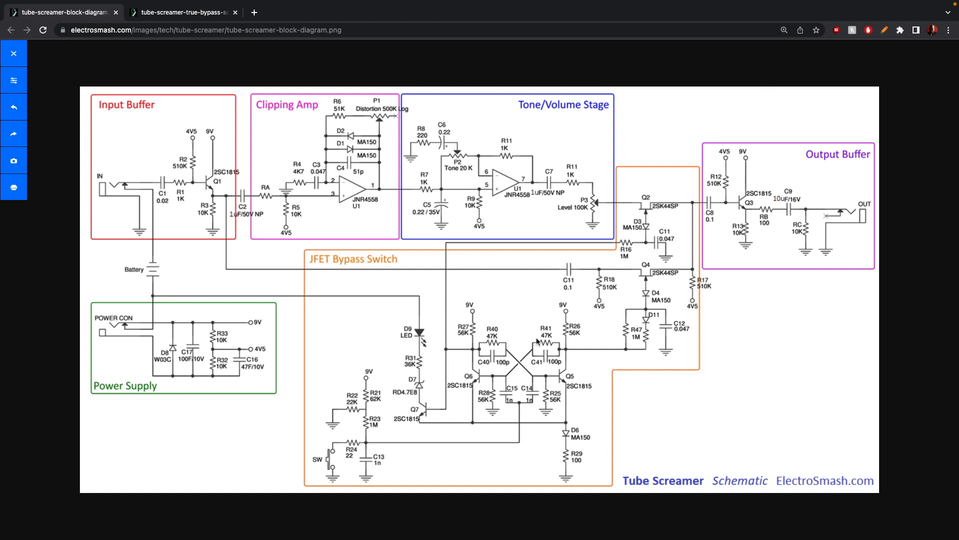
pyautogui.moveTo(503, 376)
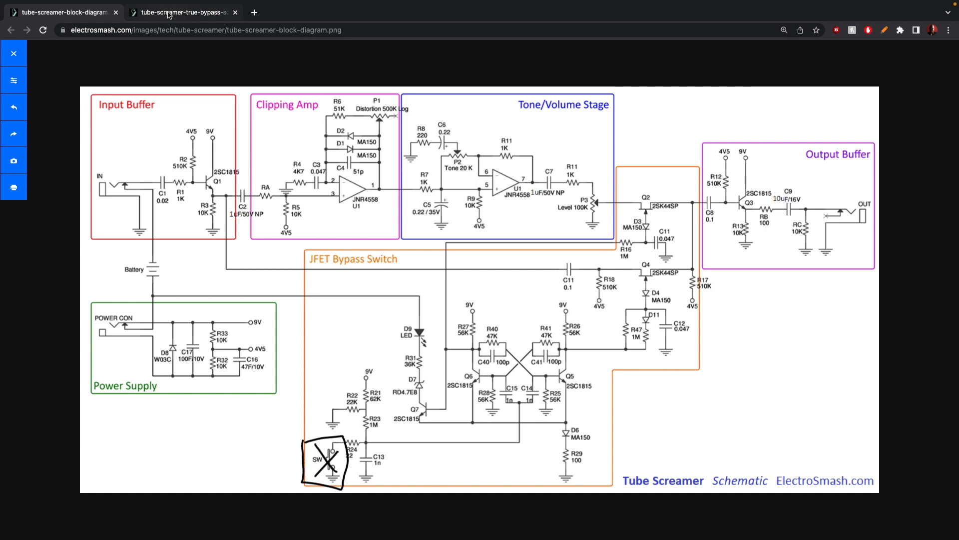
# Return to the true-bypass schematic page and start a handwritten T below the op-amps
pyautogui.click(180, 12)
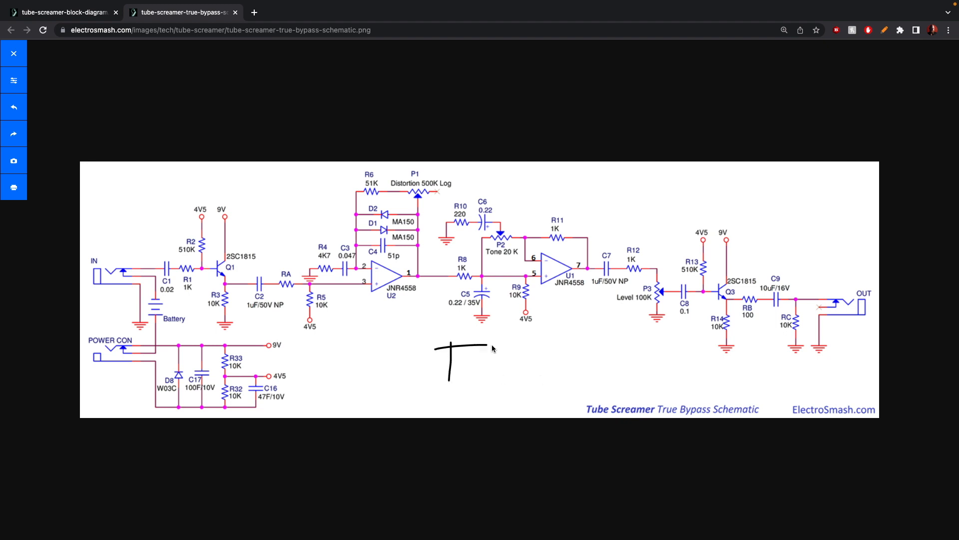
# Write 'TS808' below the schematic centre and underline it with several strokes
pyautogui.moveTo(466, 361); pyautogui.dragTo(570, 365)
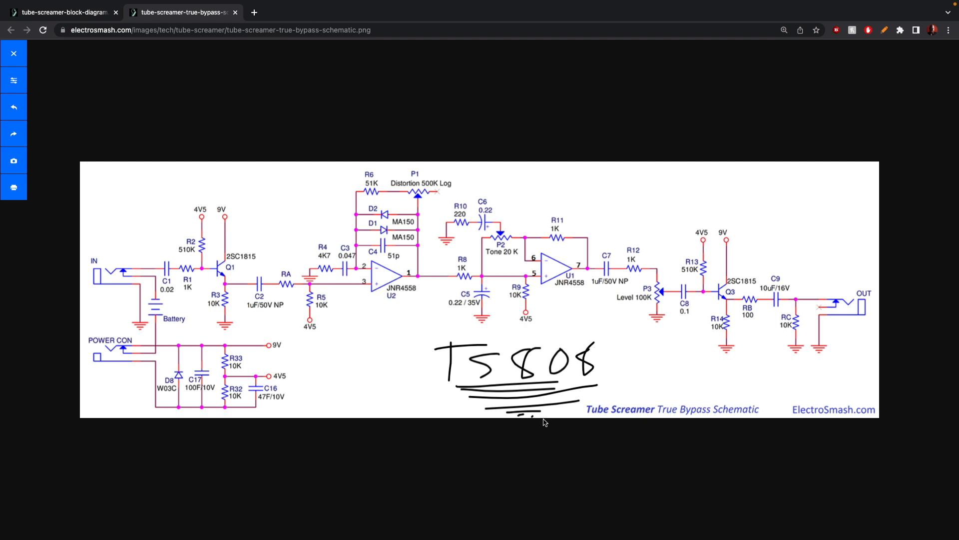
pyautogui.moveTo(589, 340)
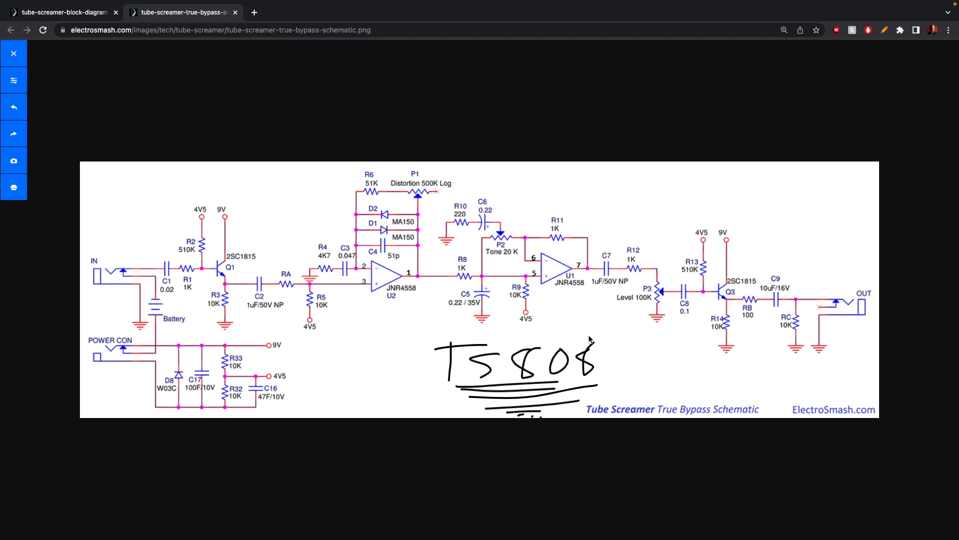
pyautogui.moveTo(618, 299)
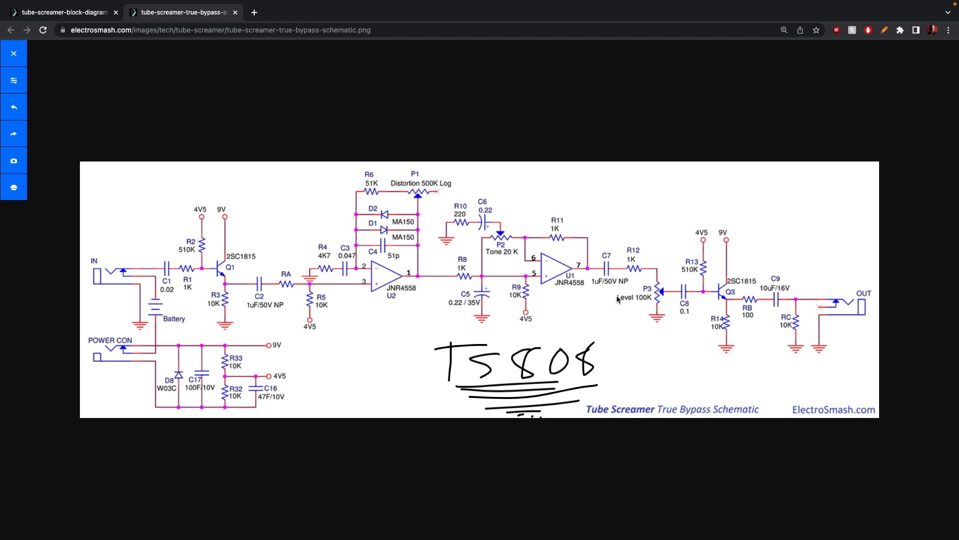